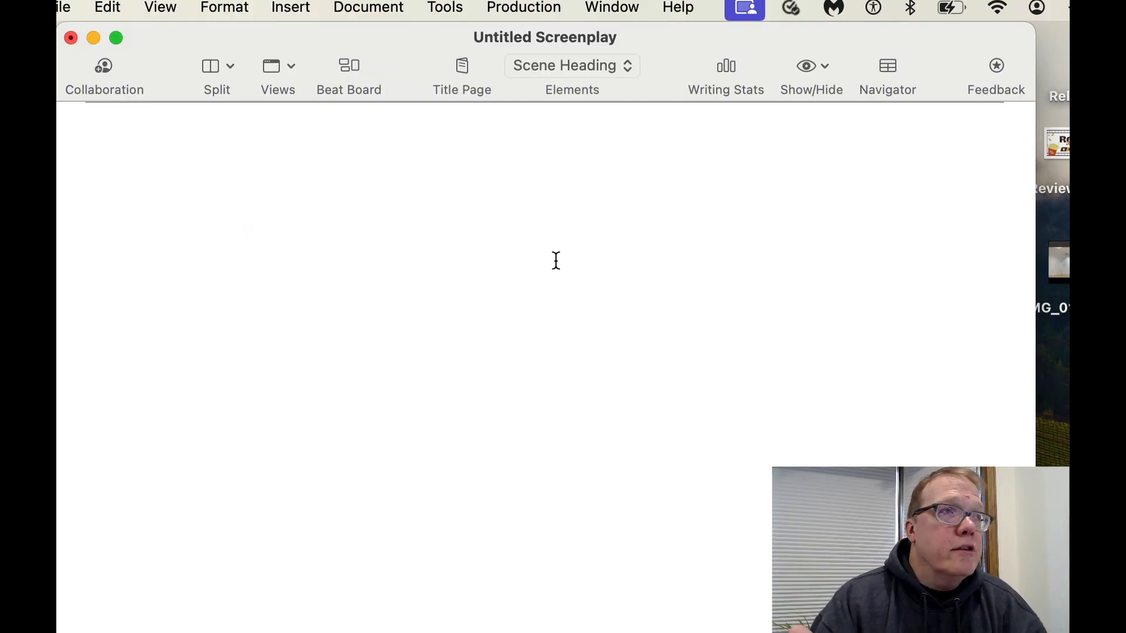
mouse_move(909, 34)
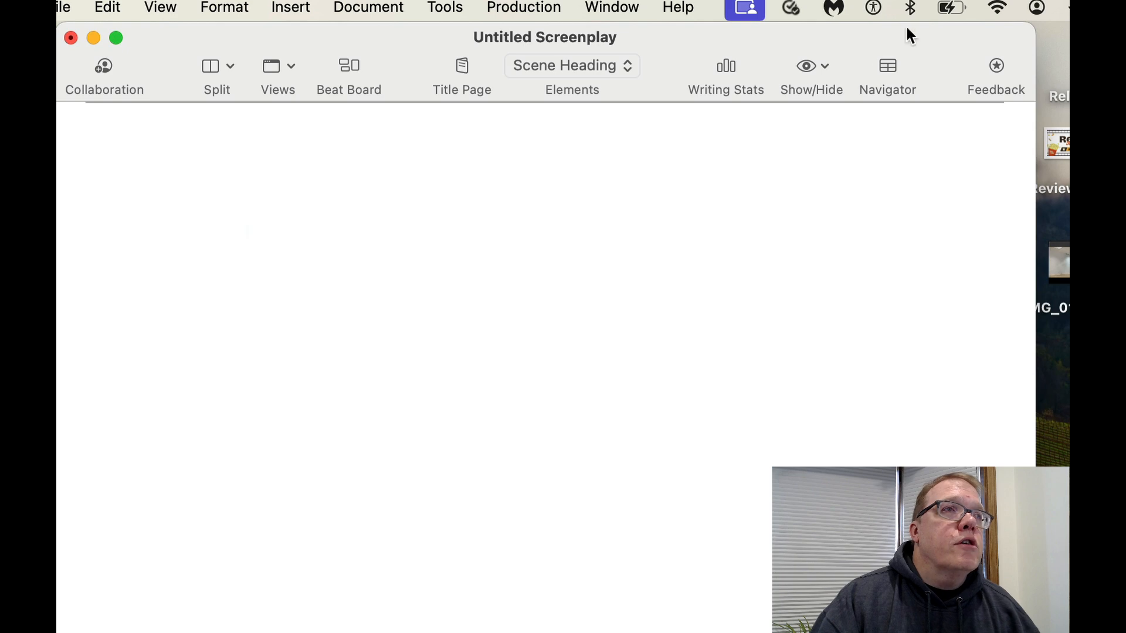
Step: Show the Outline 1, Outline 2 and Script lanes above the script and reveal the Beat Board
click(810, 66)
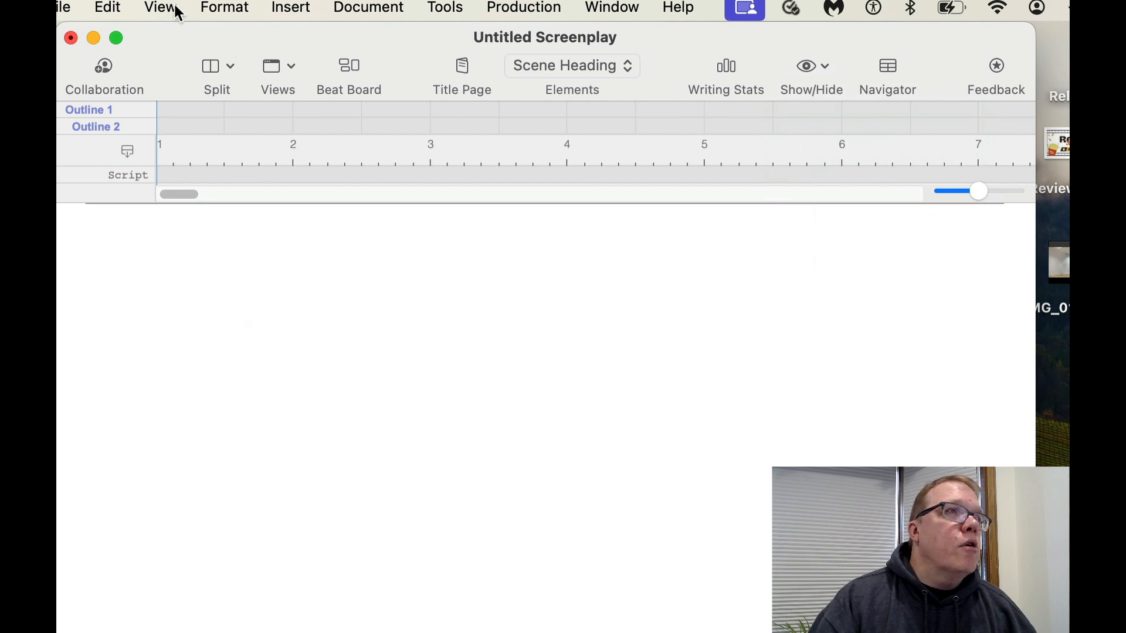
click(159, 7)
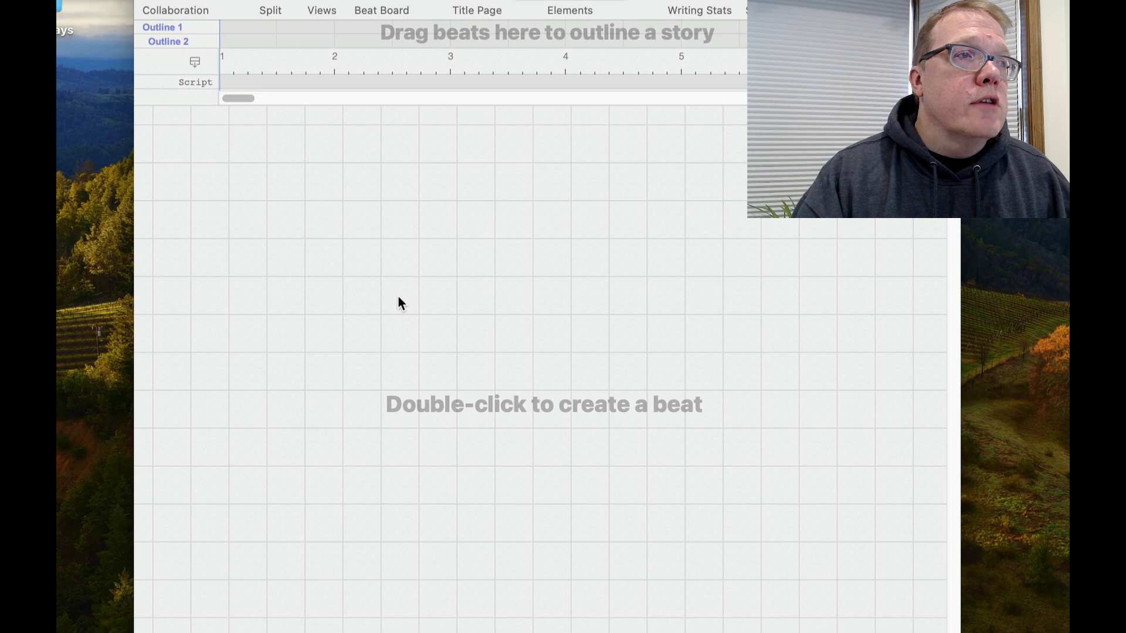
mouse_move(527, 430)
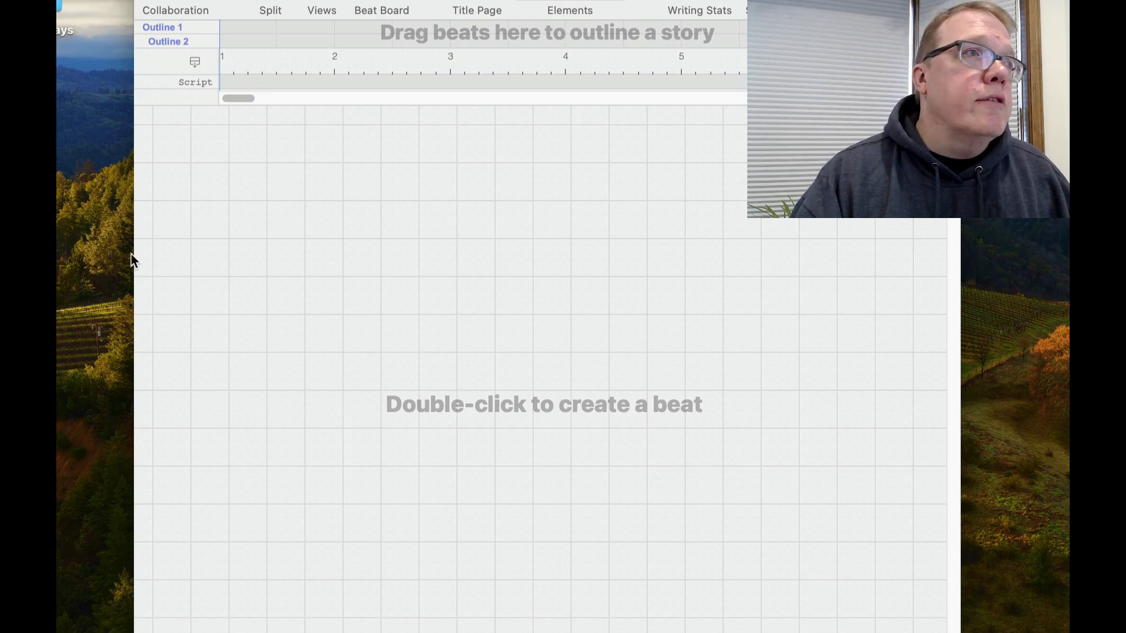
mouse_move(257, 341)
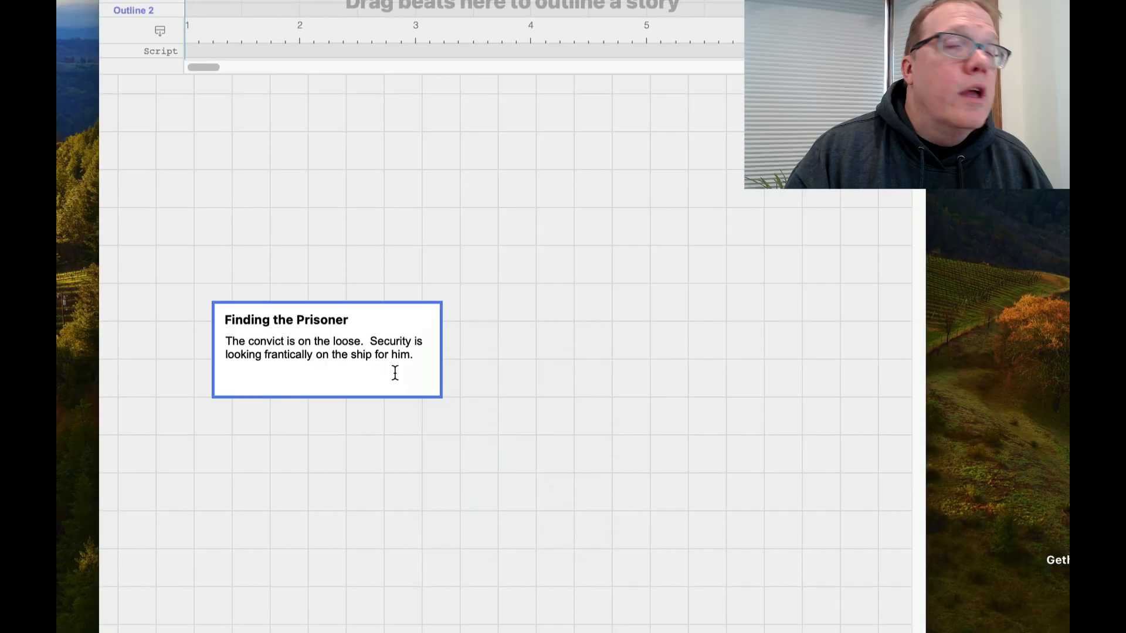
mouse_move(384, 377)
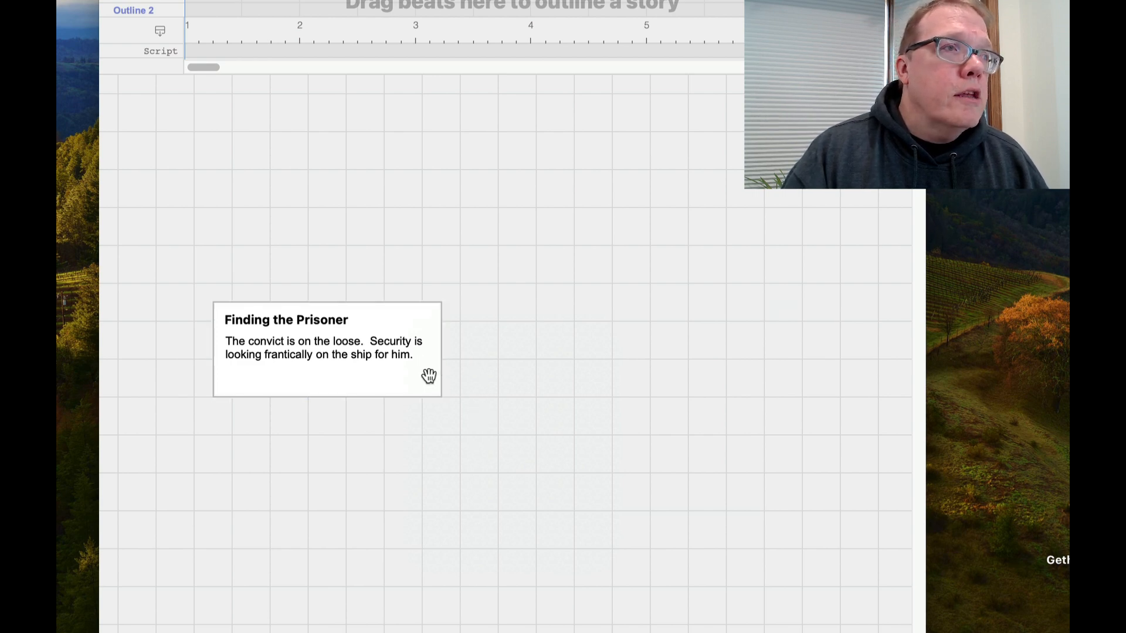
Step: Move the Finding the Prisoner beat up and to the right on the Beat Board
click(327, 351)
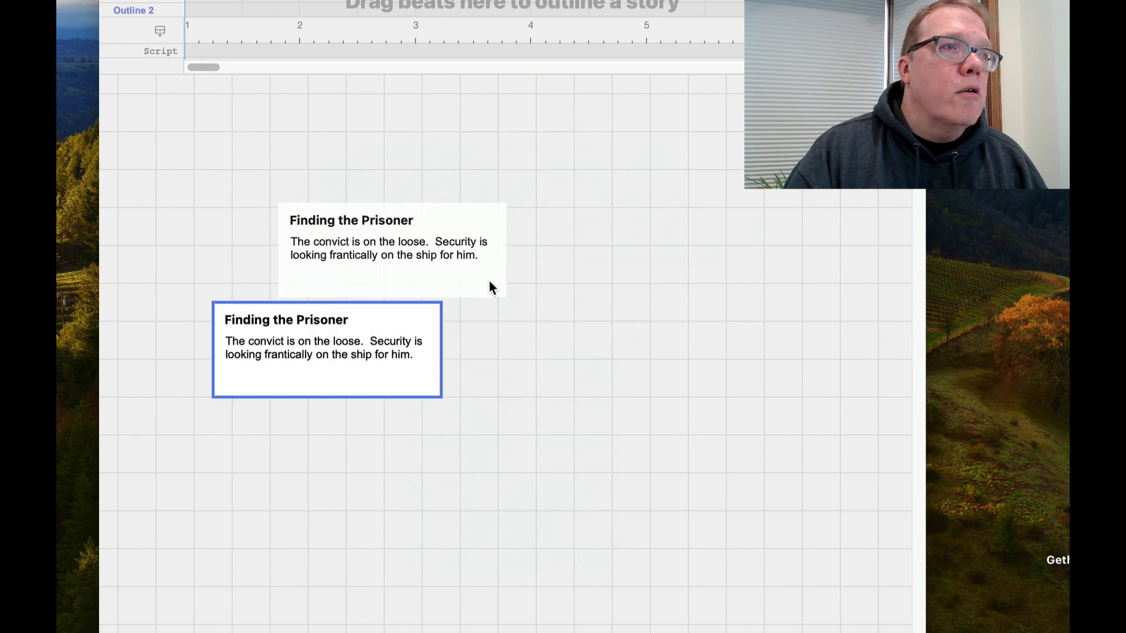
drag(327, 349, 460, 312)
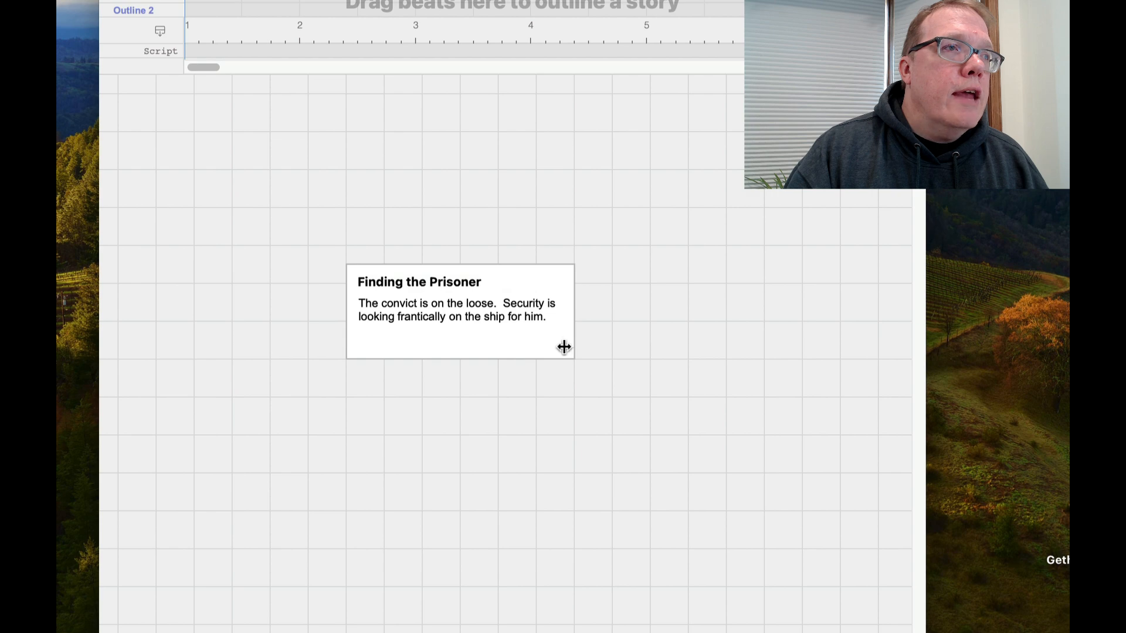
mouse_move(565, 336)
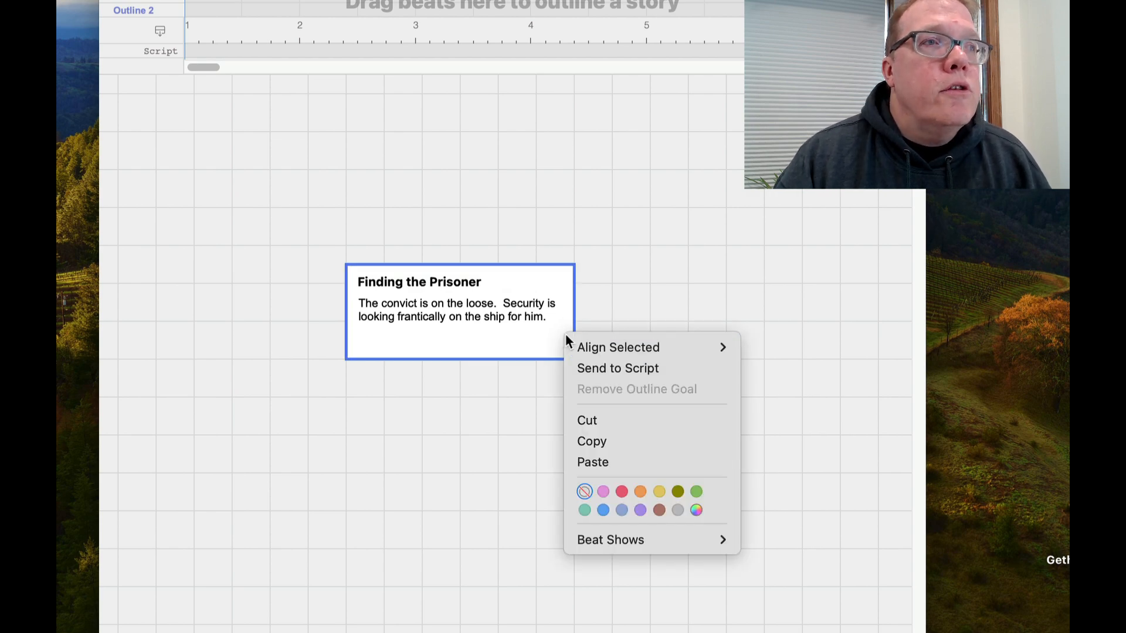
mouse_move(616, 367)
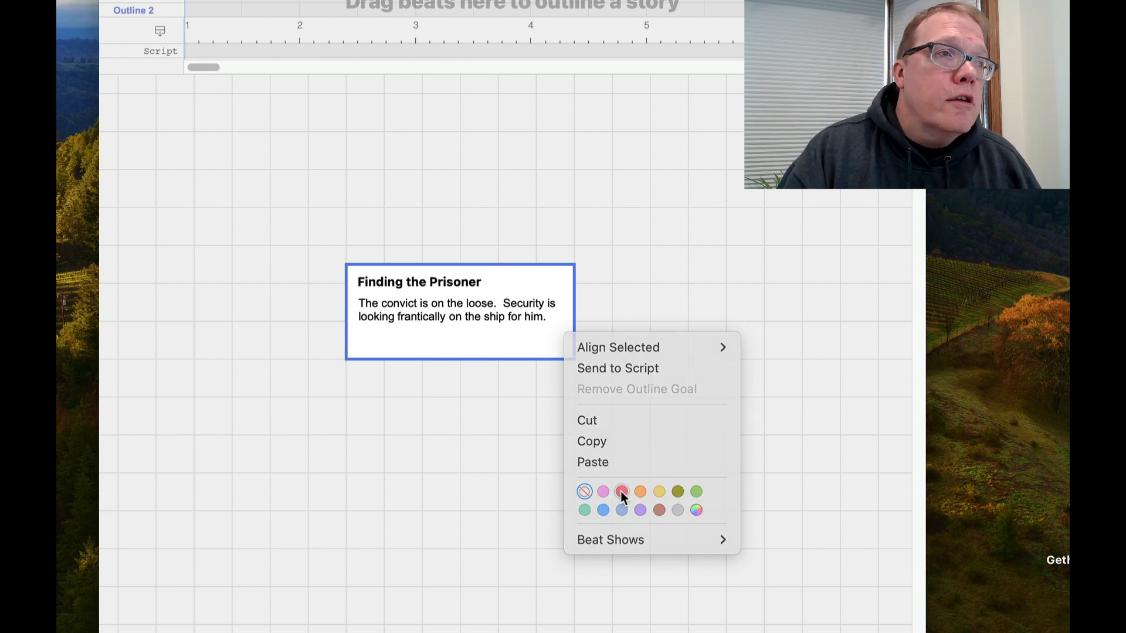
Step: Color the Finding the Prisoner beat red, try Body Only, then restore Title and Body
click(622, 491)
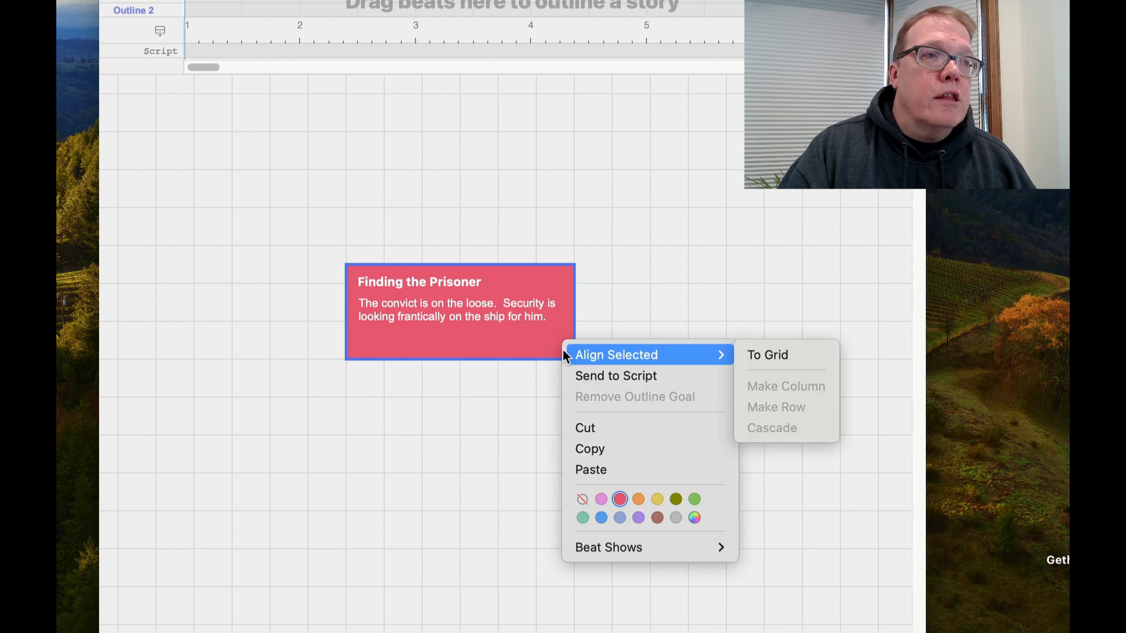
mouse_move(602, 517)
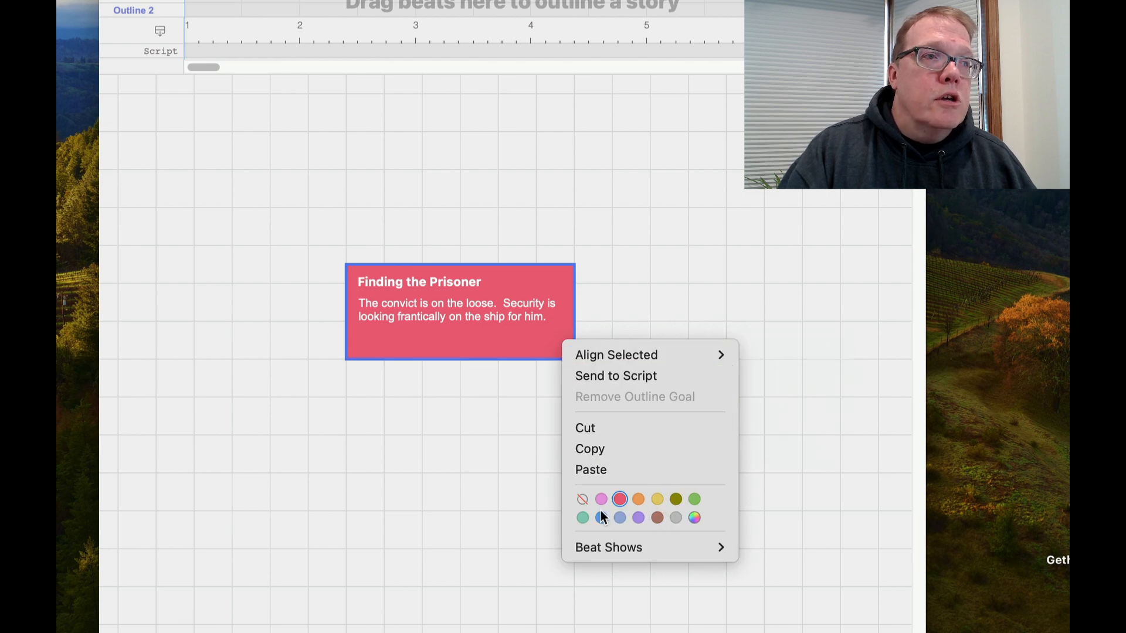
mouse_move(696, 529)
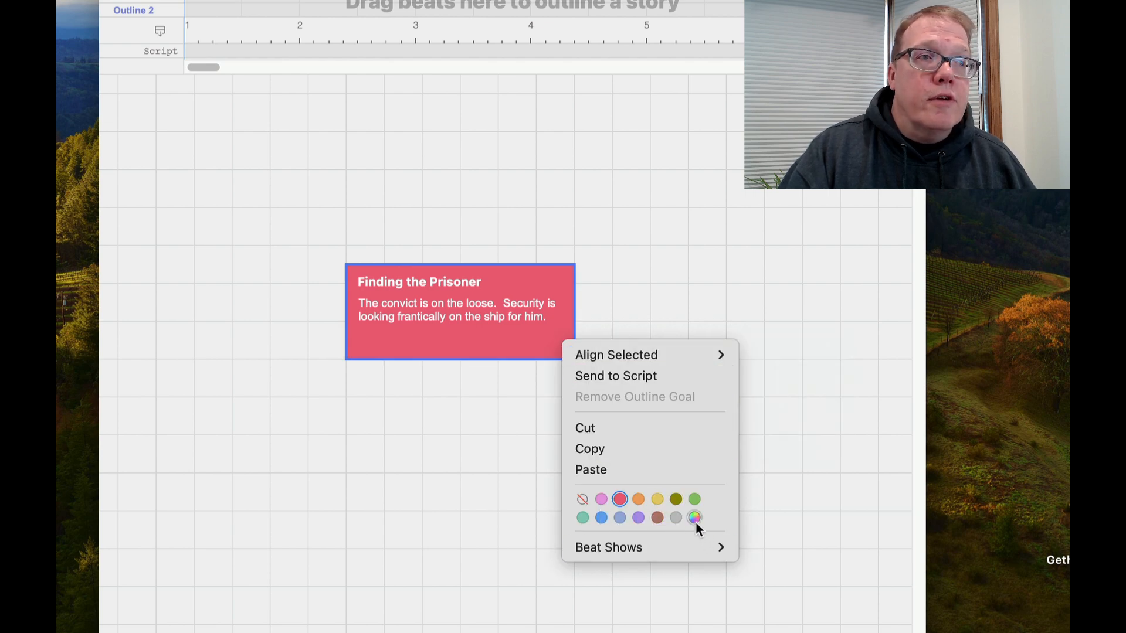
mouse_move(608, 548)
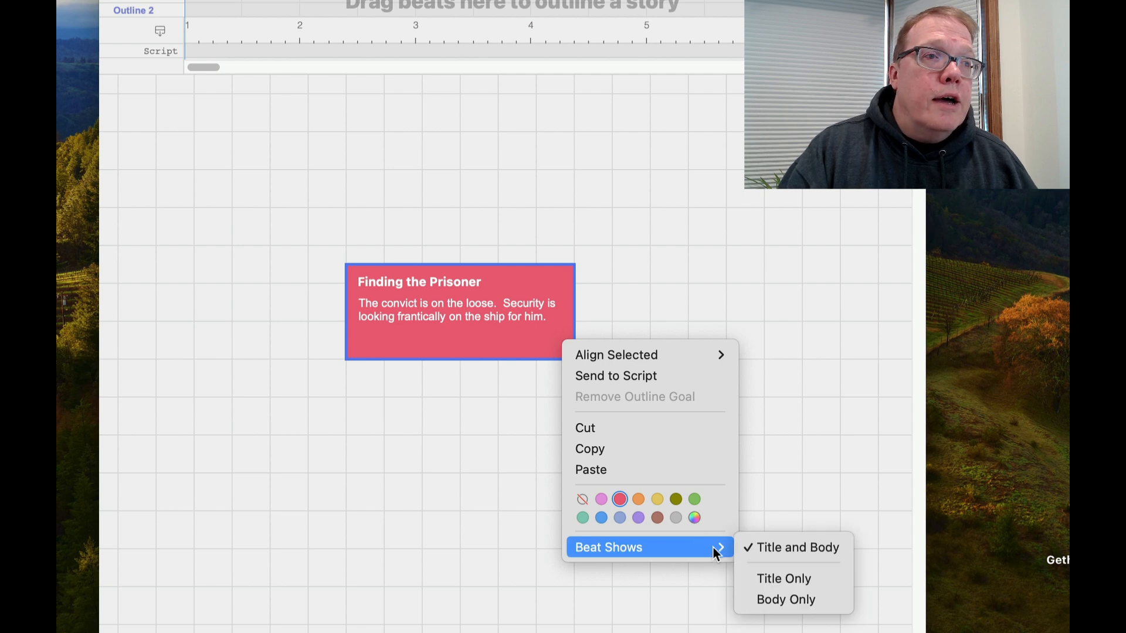
mouse_move(734, 555)
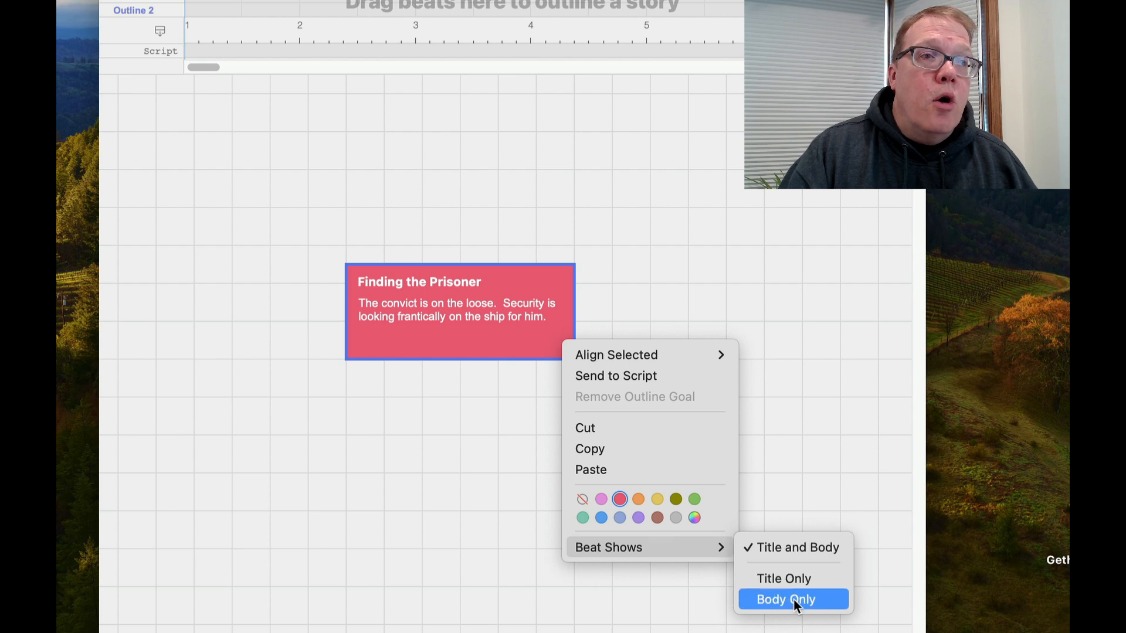
click(784, 599)
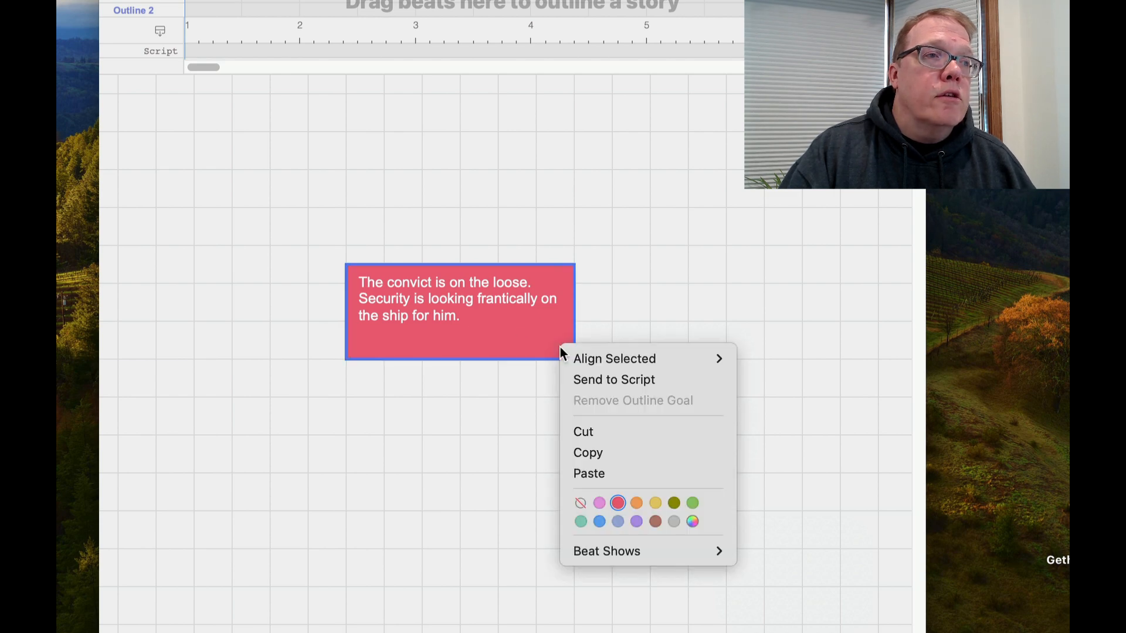
mouse_move(606, 551)
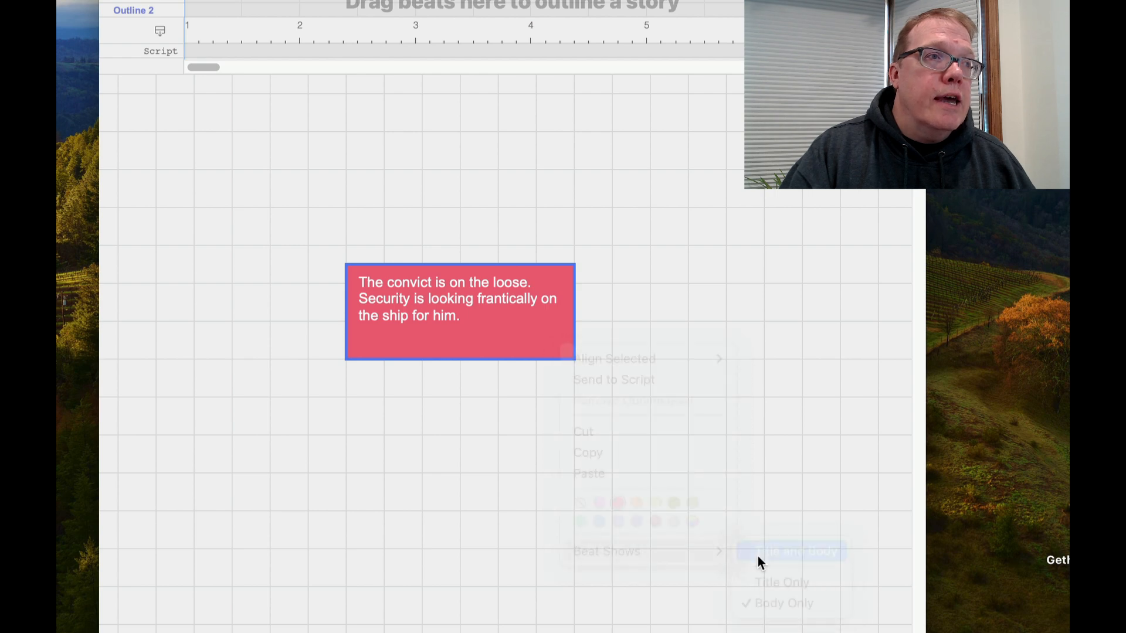
click(793, 552)
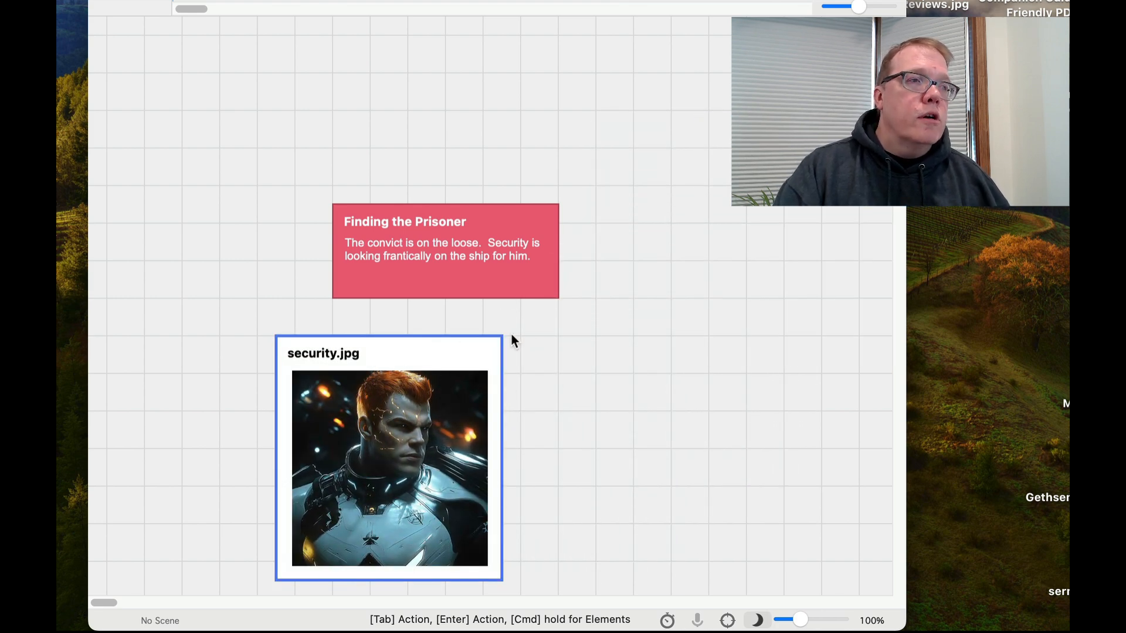
Step: Color the security.jpg image beat orange and show only its title
click(324, 353)
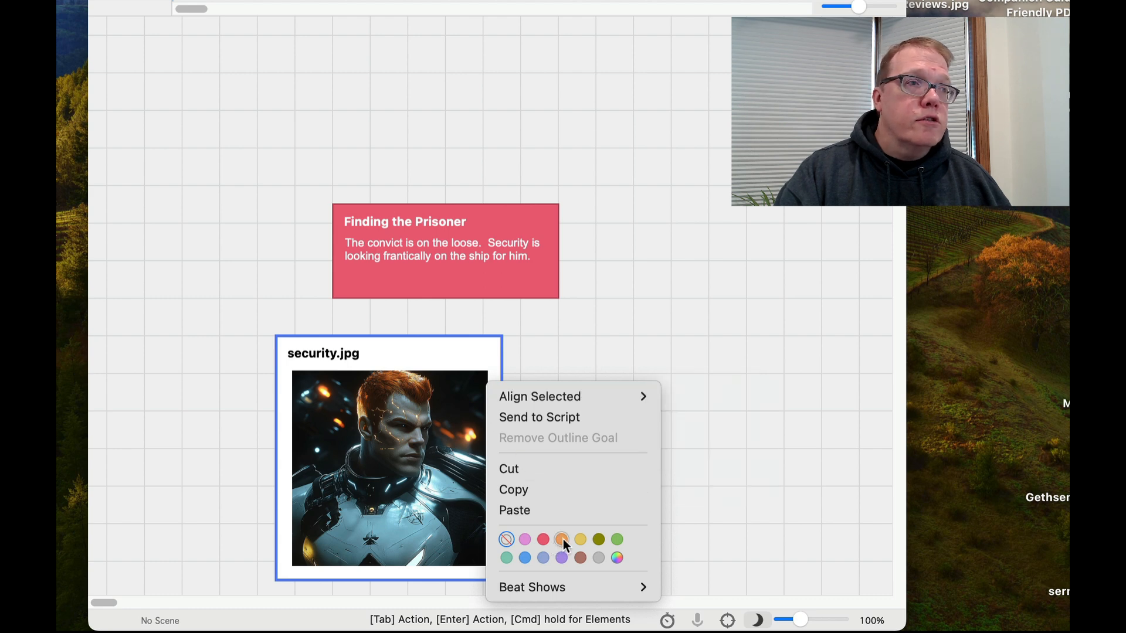
click(561, 539)
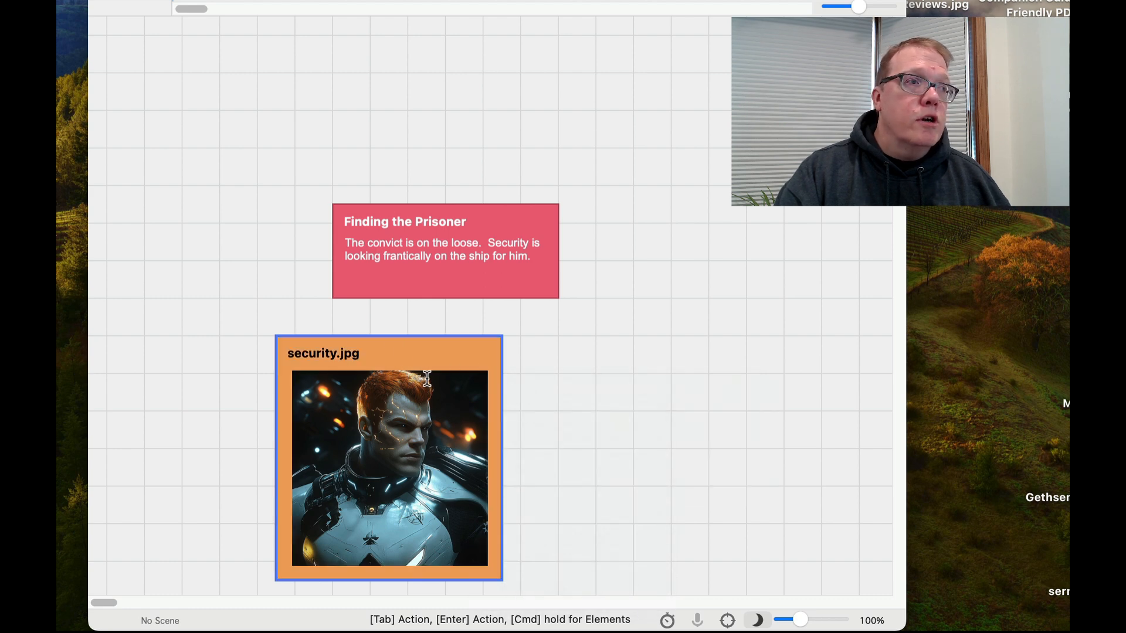
mouse_move(505, 383)
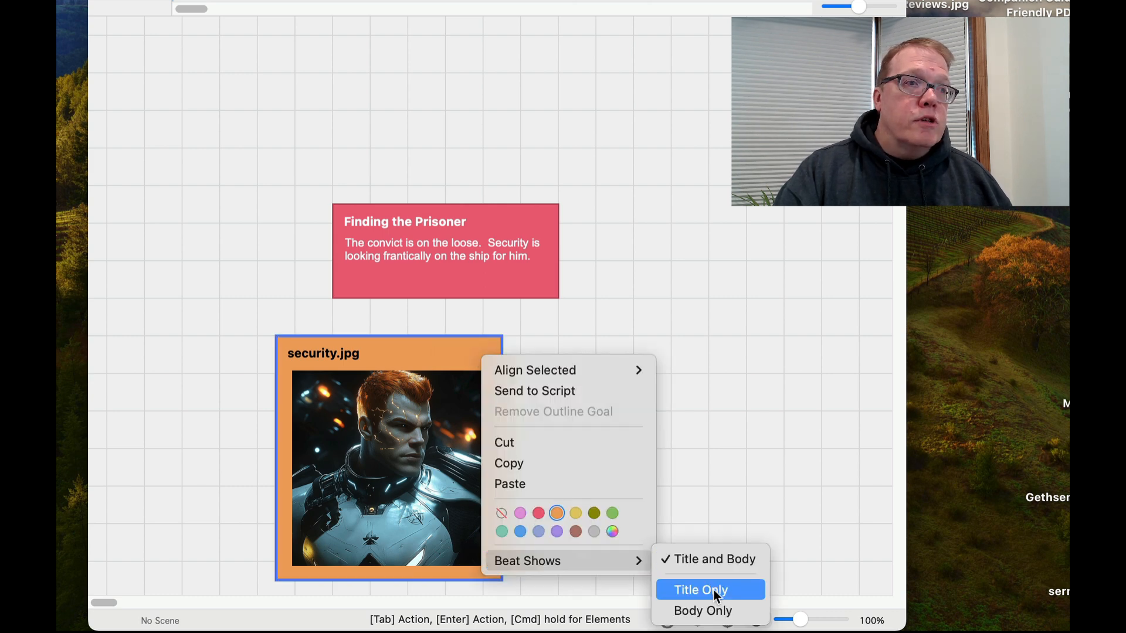
click(700, 590)
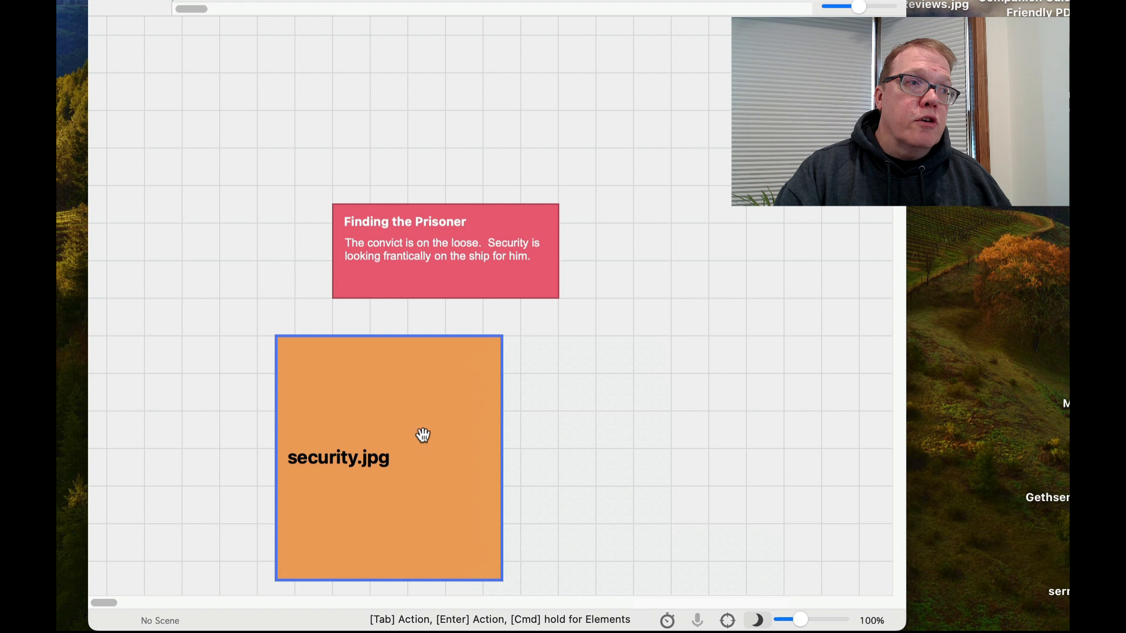
Step: Switch the image beat to Title and Body, then to Body Only so just the picture shows
right_click(423, 436)
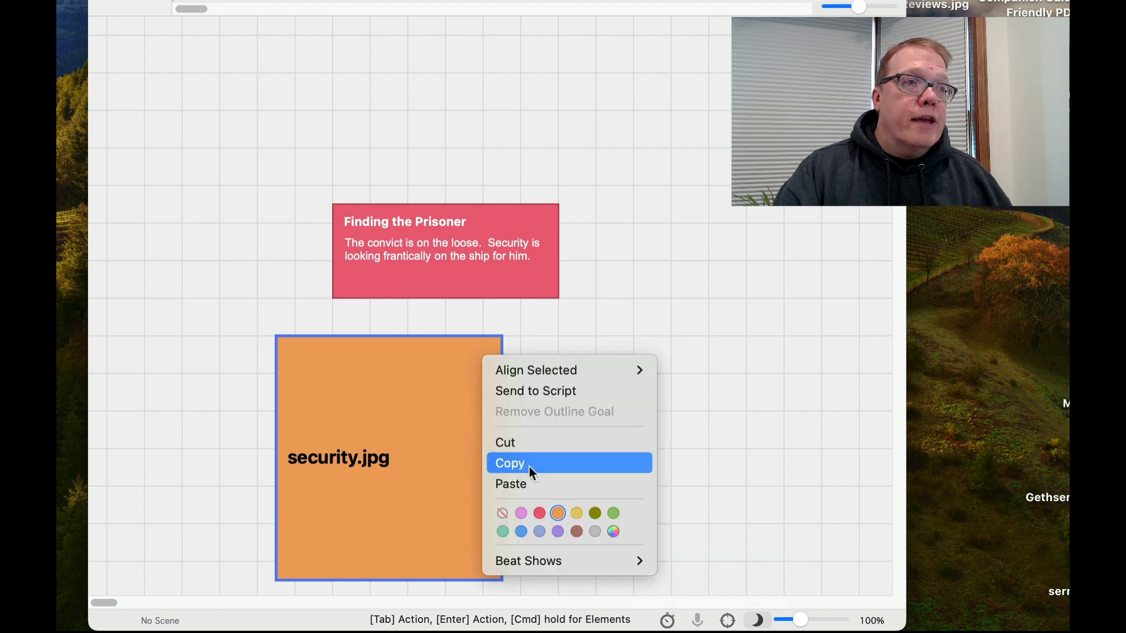
mouse_move(528, 560)
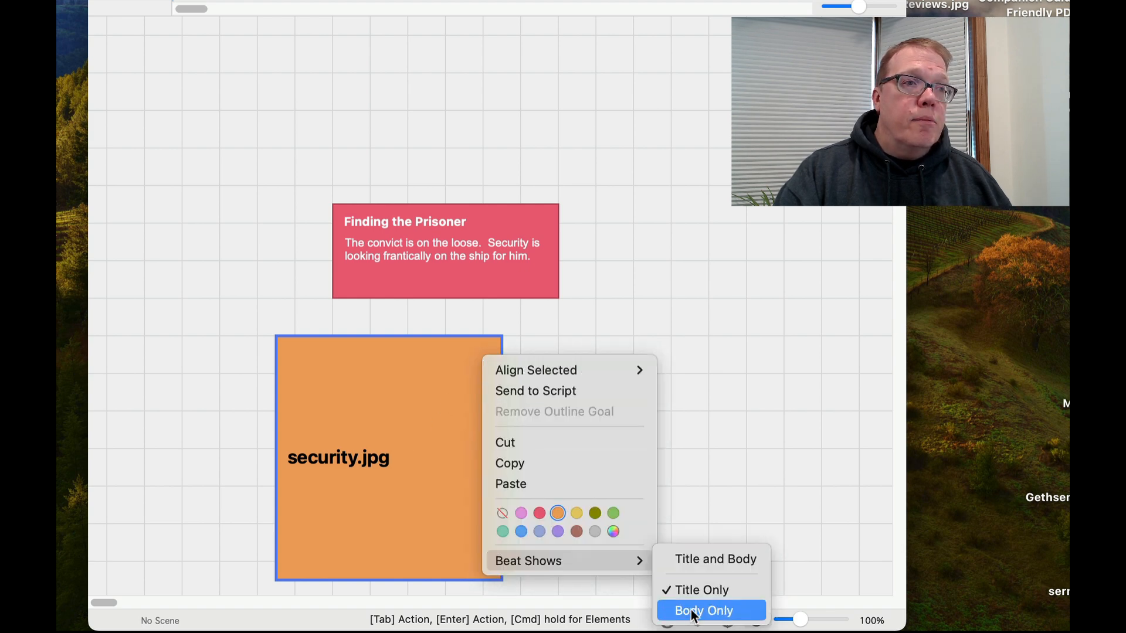
click(703, 609)
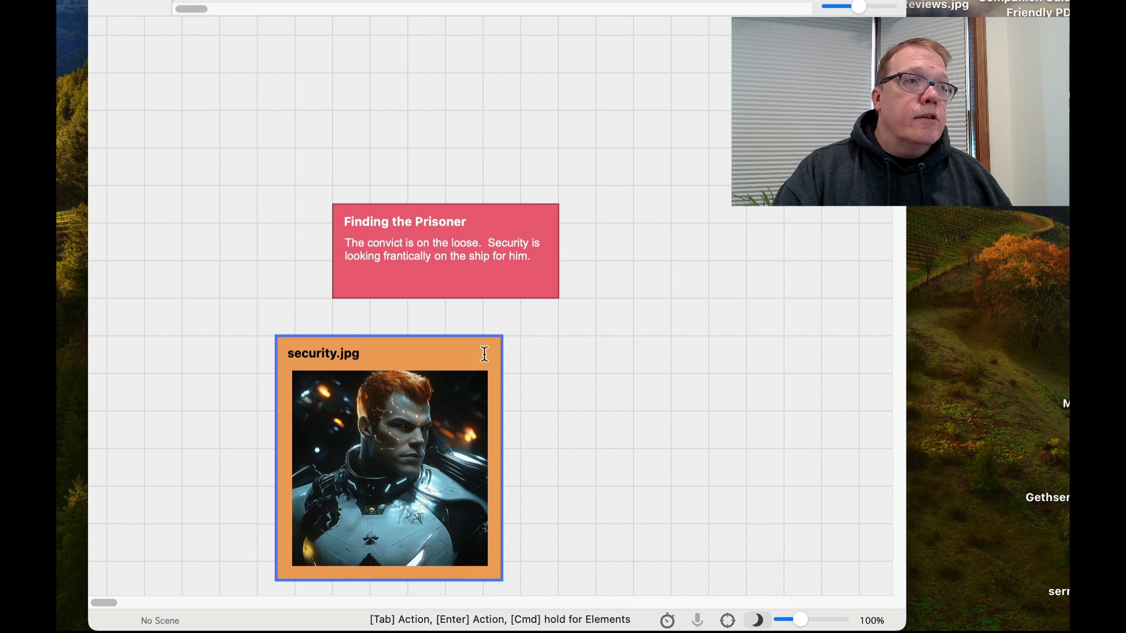
right_click(482, 353)
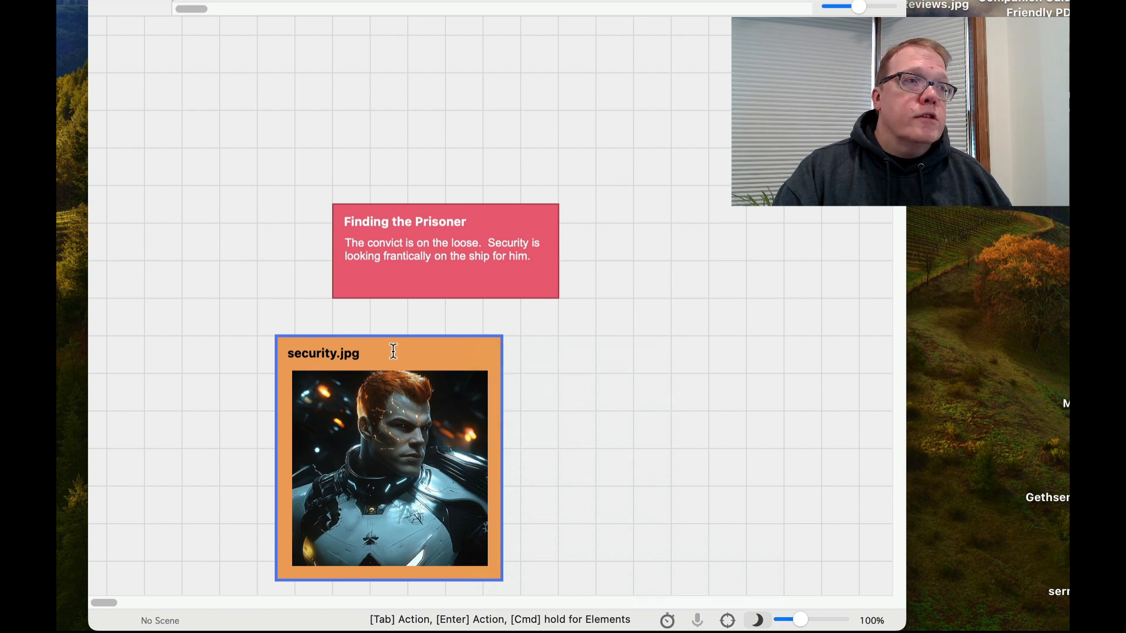
mouse_move(480, 362)
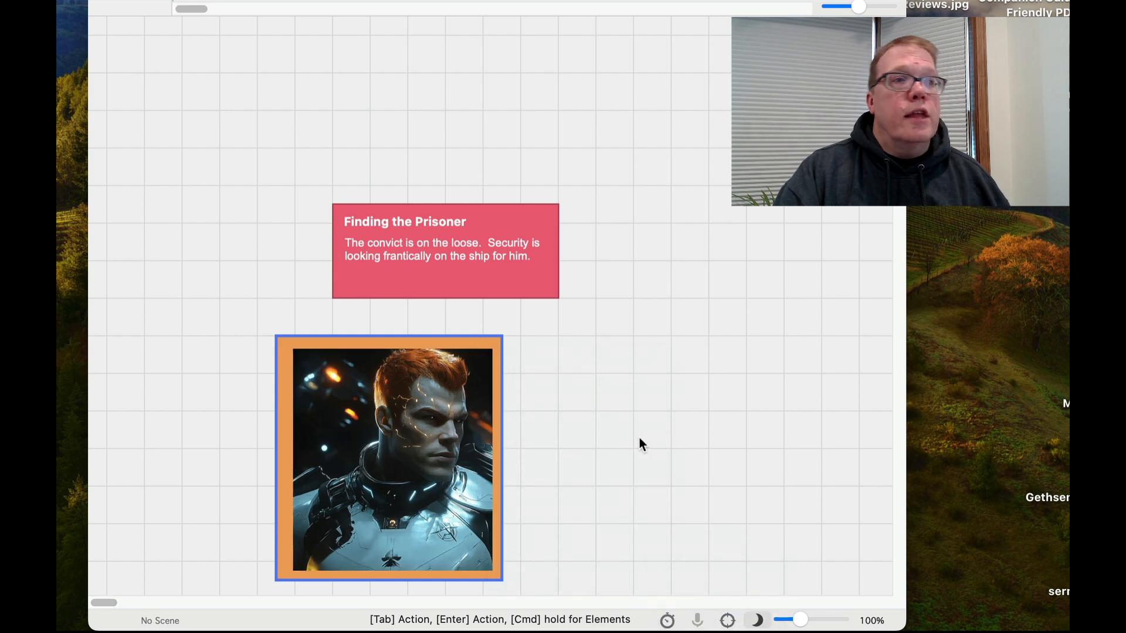
mouse_move(564, 380)
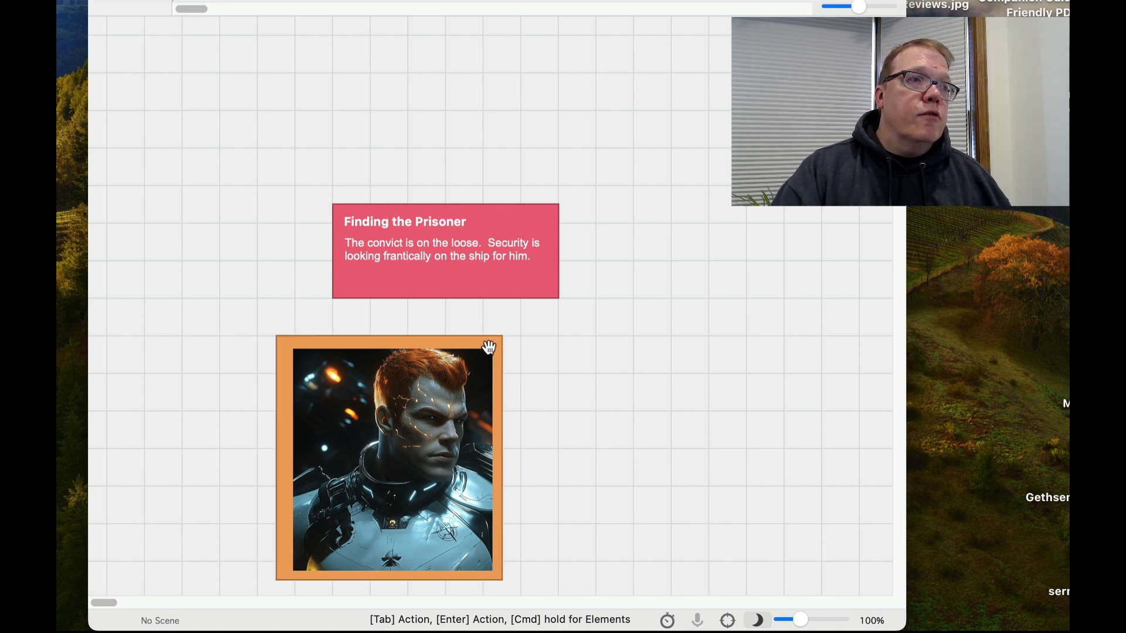
Step: Place the image beat right of Finding the Prisoner and link them with a double-headed connector
drag(389, 457, 708, 343)
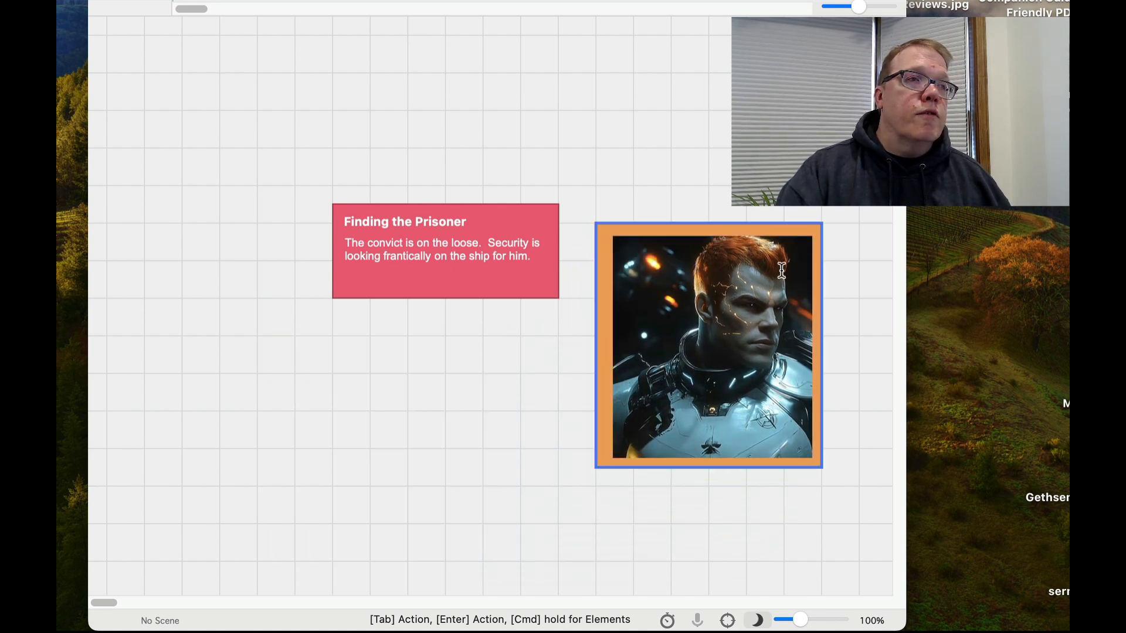
mouse_move(560, 339)
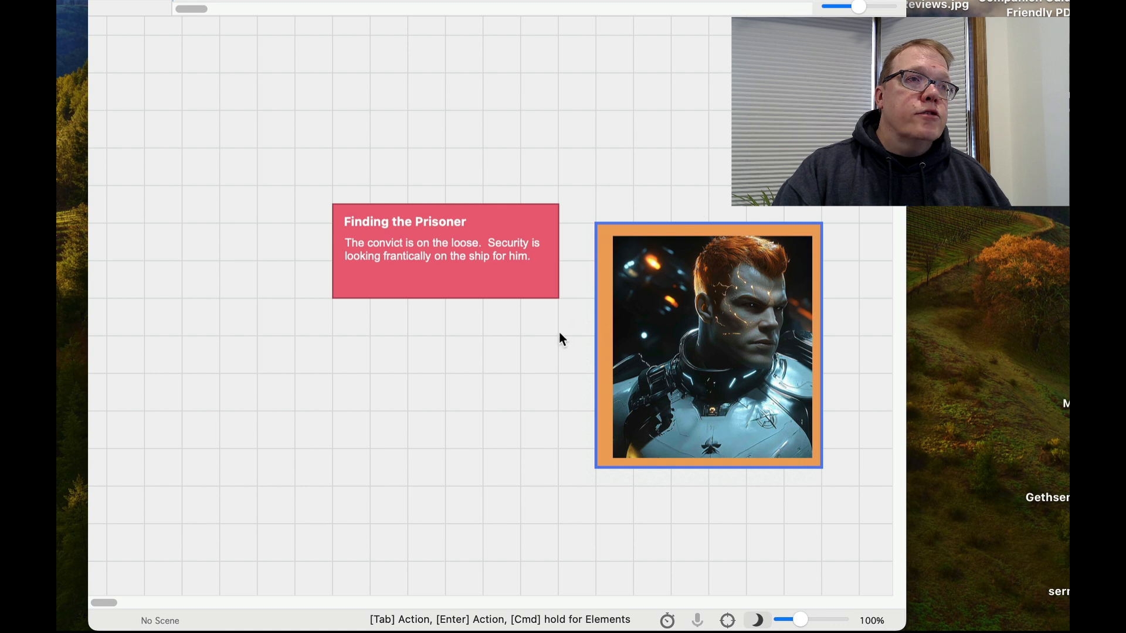
mouse_move(671, 186)
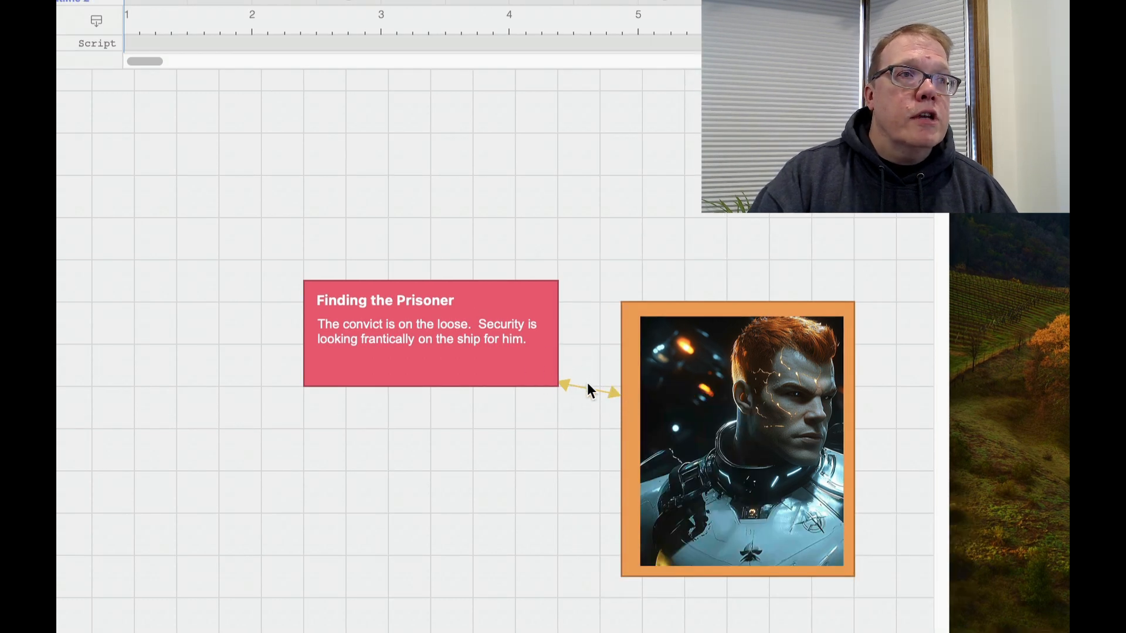
right_click(589, 388)
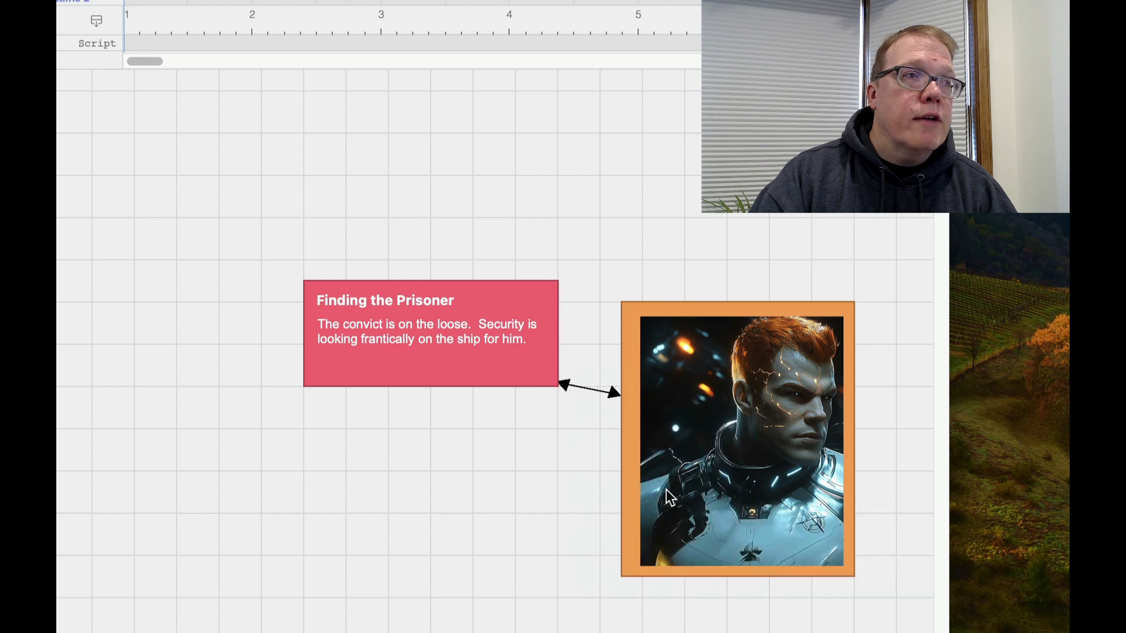
right_click(575, 388)
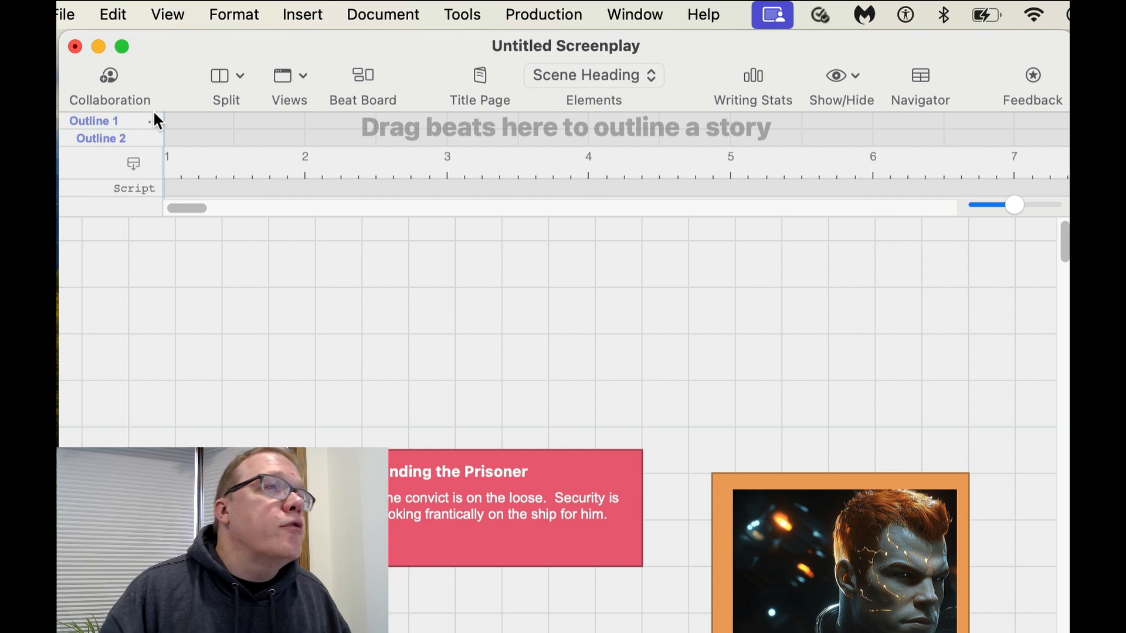
Step: Bring up the lane options for the Outline 1 lane
click(151, 121)
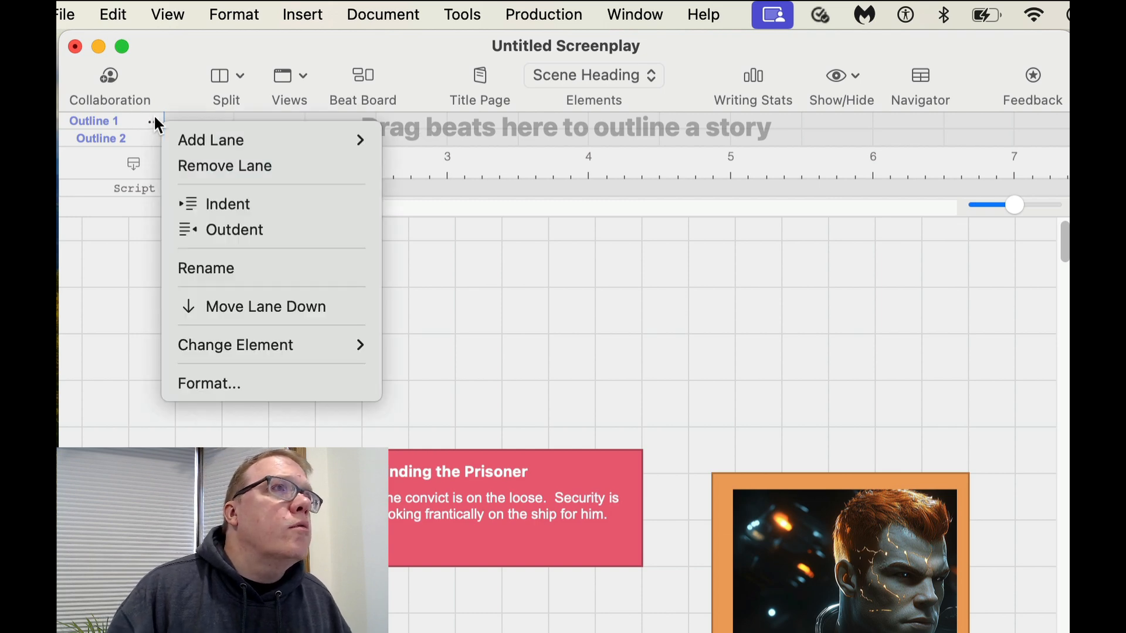
mouse_move(211, 140)
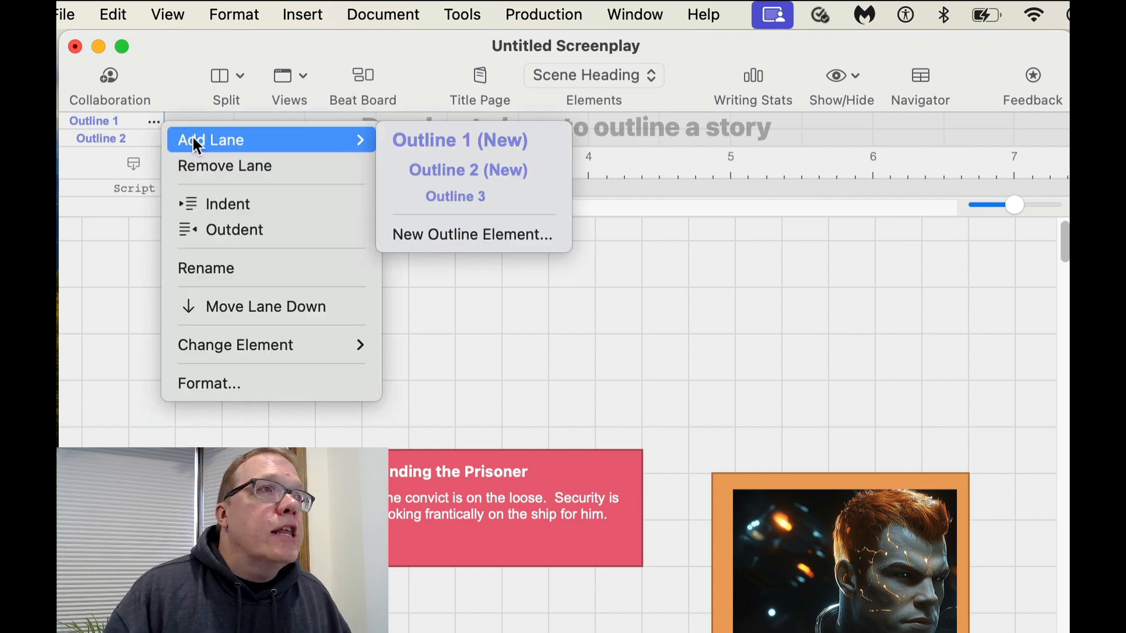
mouse_move(227, 204)
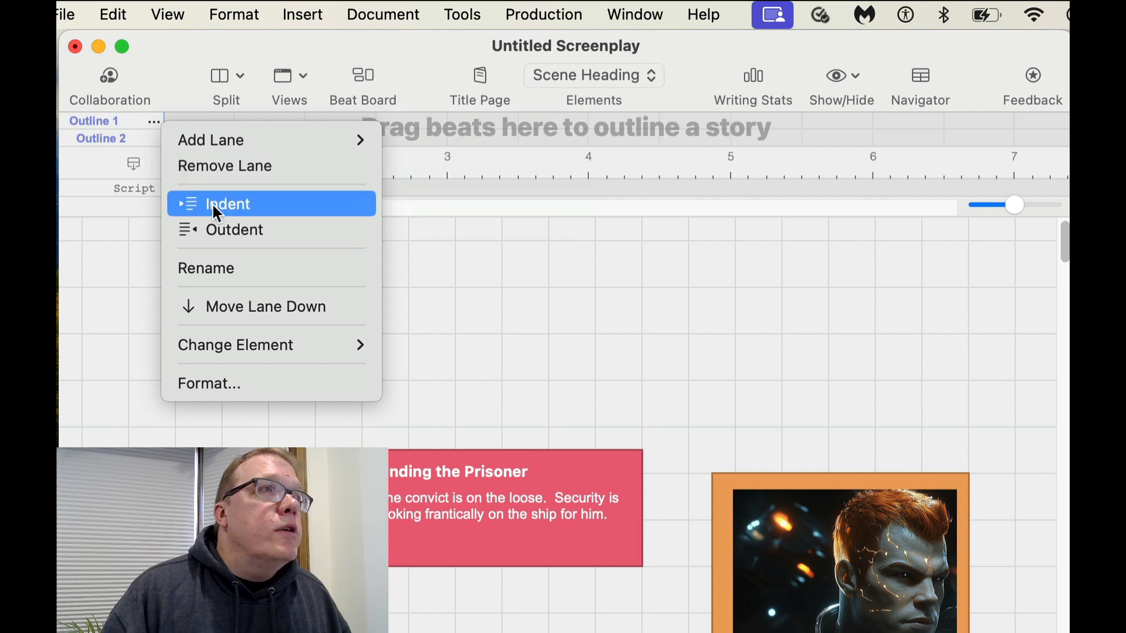
mouse_move(230, 270)
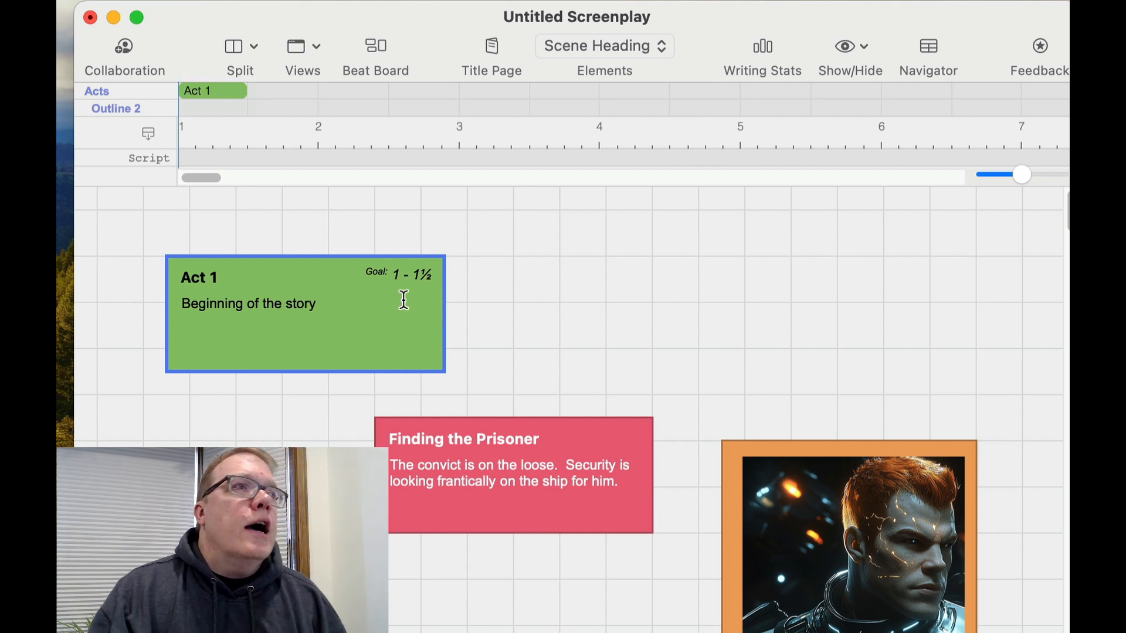
mouse_move(394, 307)
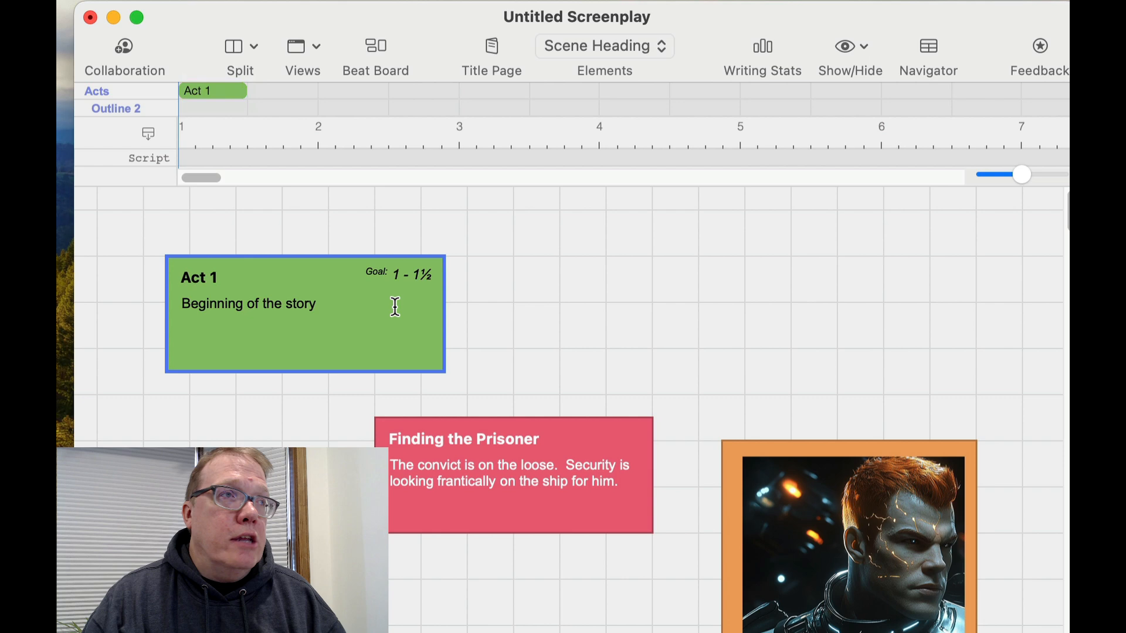
mouse_move(420, 201)
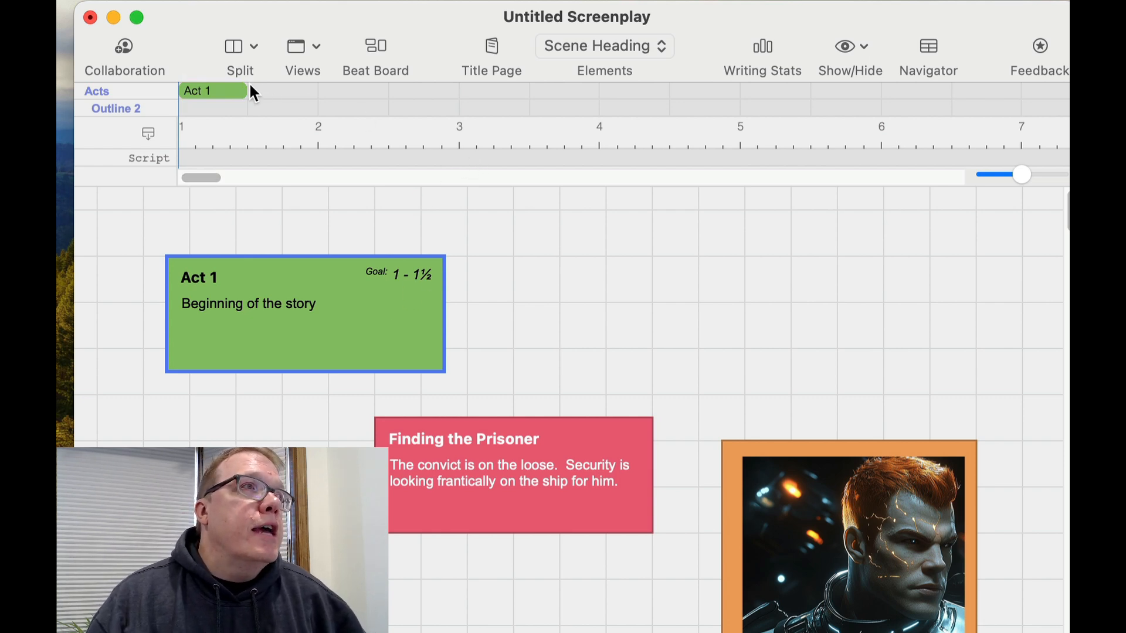
Step: Stretch the Act 1 bar in the Acts lane to span pages 1–3
drag(245, 90, 442, 98)
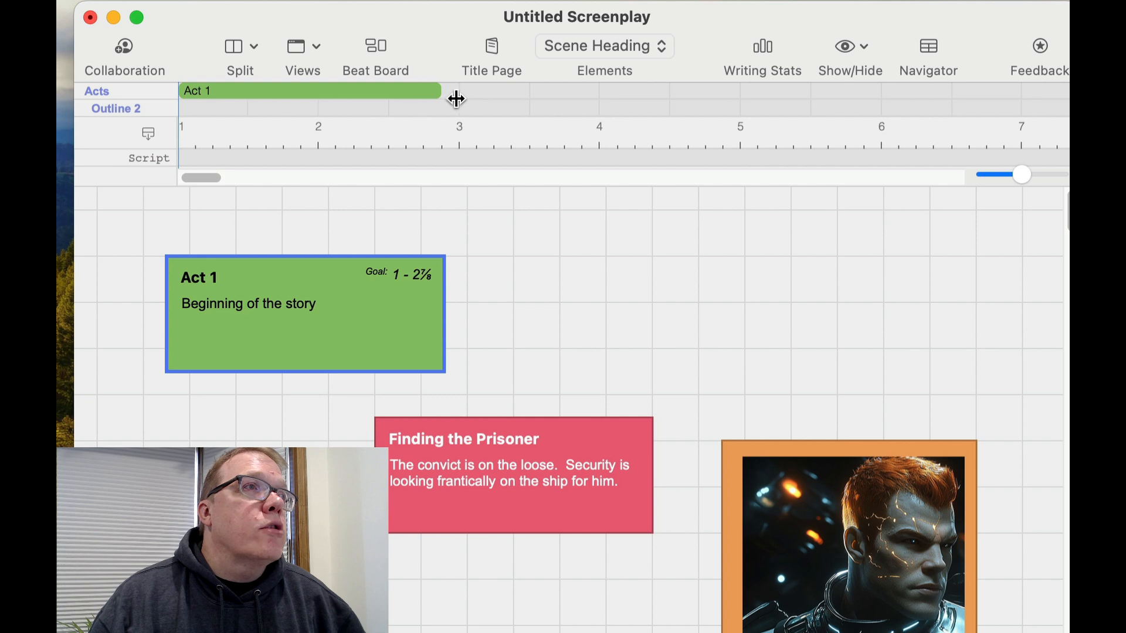
drag(444, 97, 470, 98)
text(Scenes)
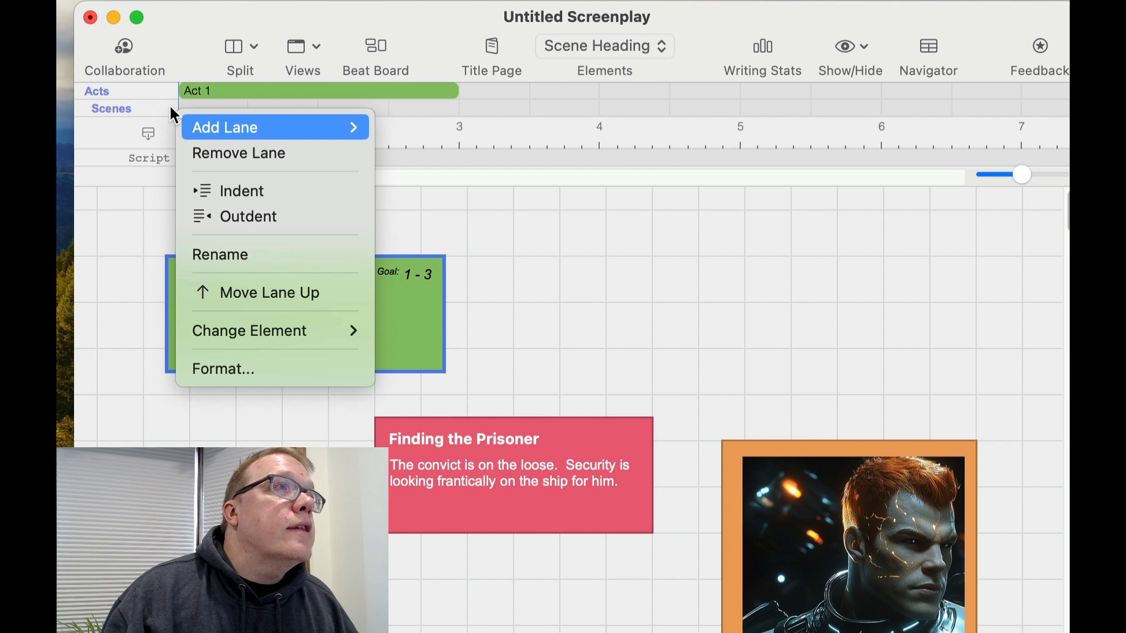
mouse_move(237, 254)
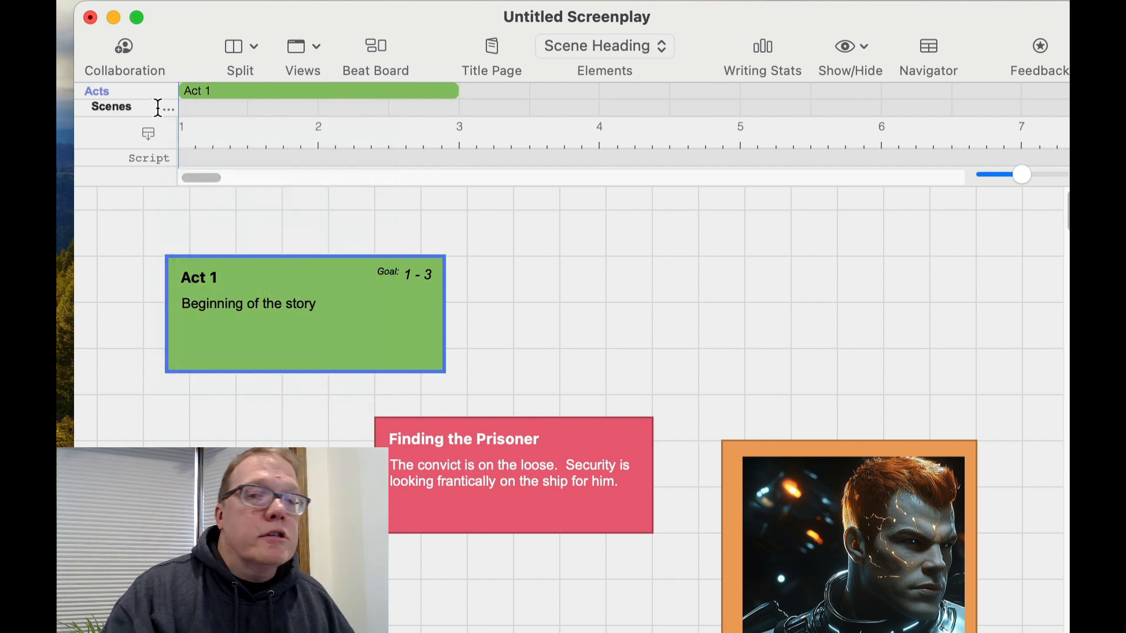
Step: Confirm the Scenes lane name and close the lane options
click(96, 91)
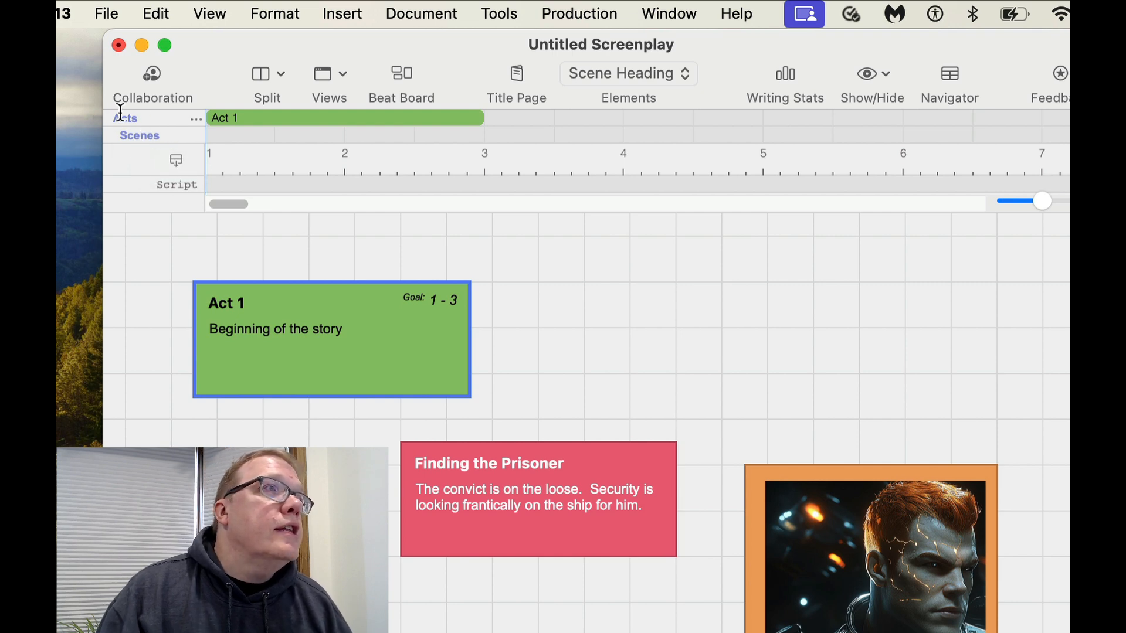
mouse_move(132, 143)
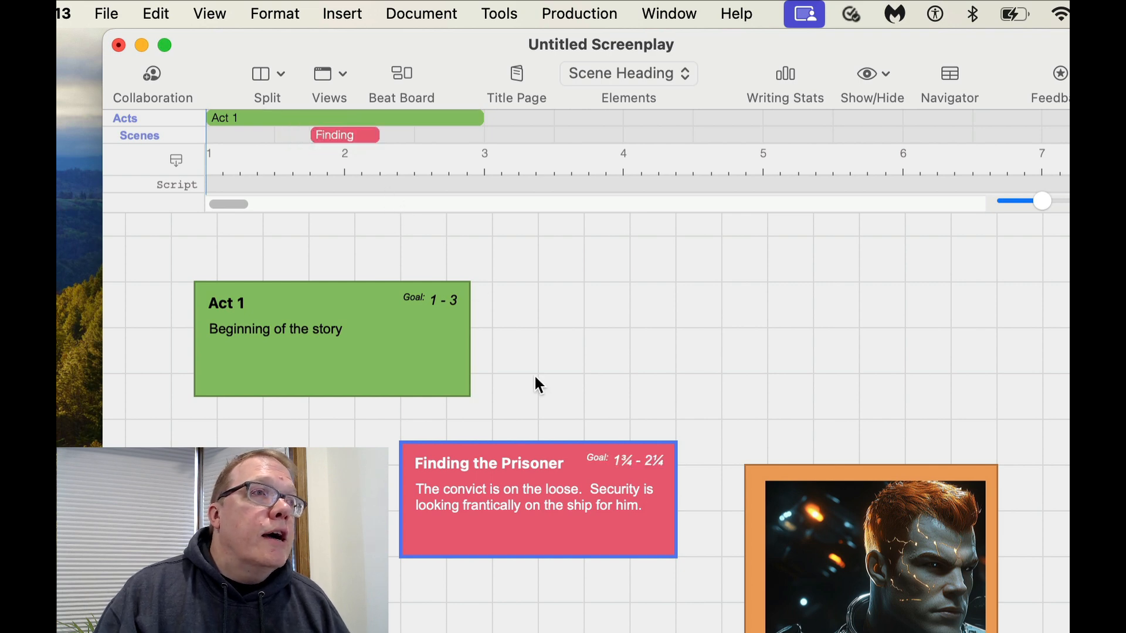
mouse_move(659, 478)
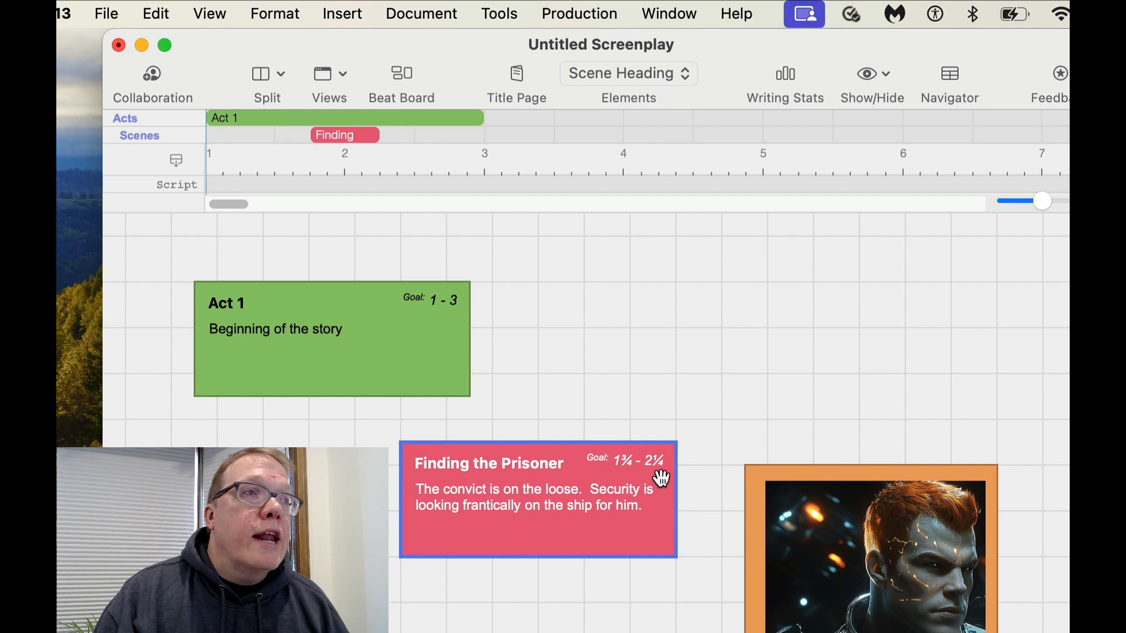
mouse_move(656, 479)
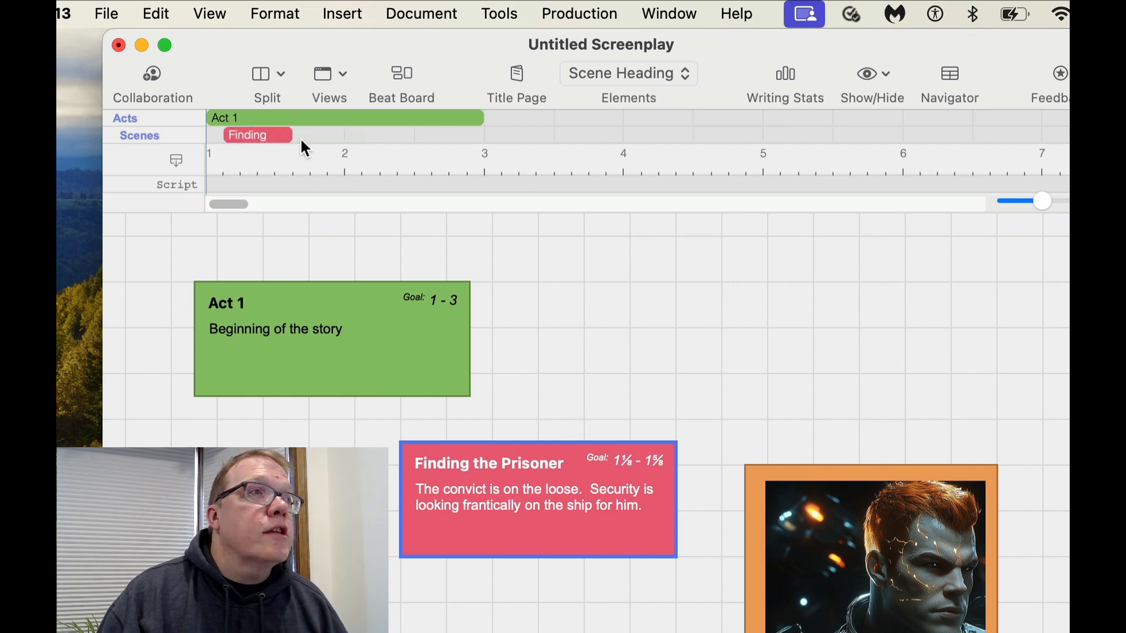
mouse_move(488, 183)
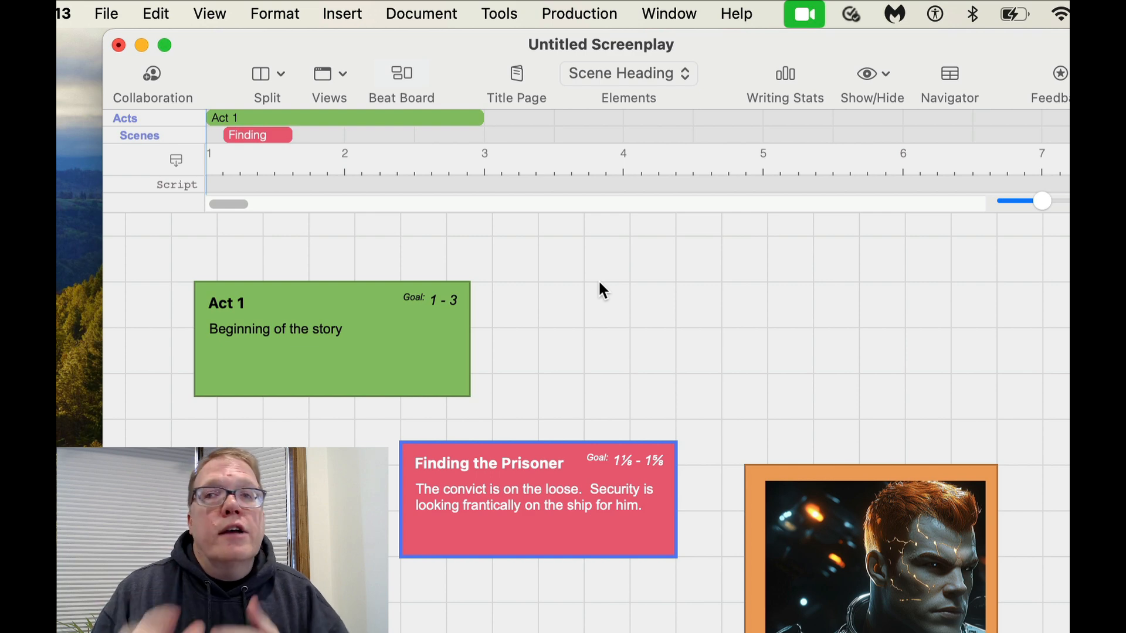
mouse_move(575, 154)
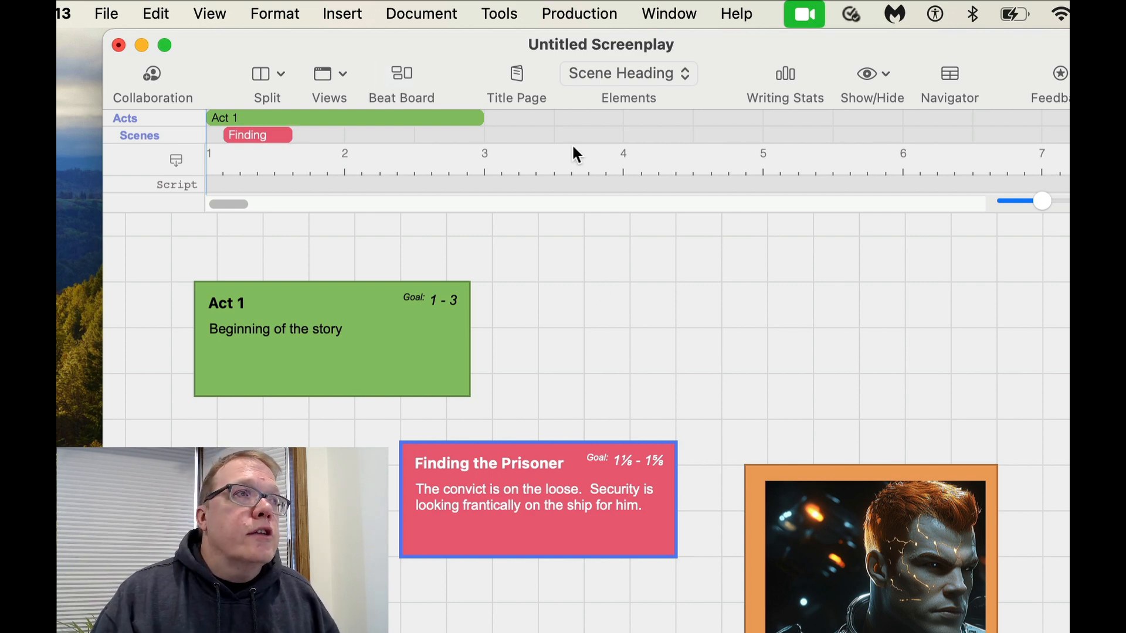
mouse_move(592, 126)
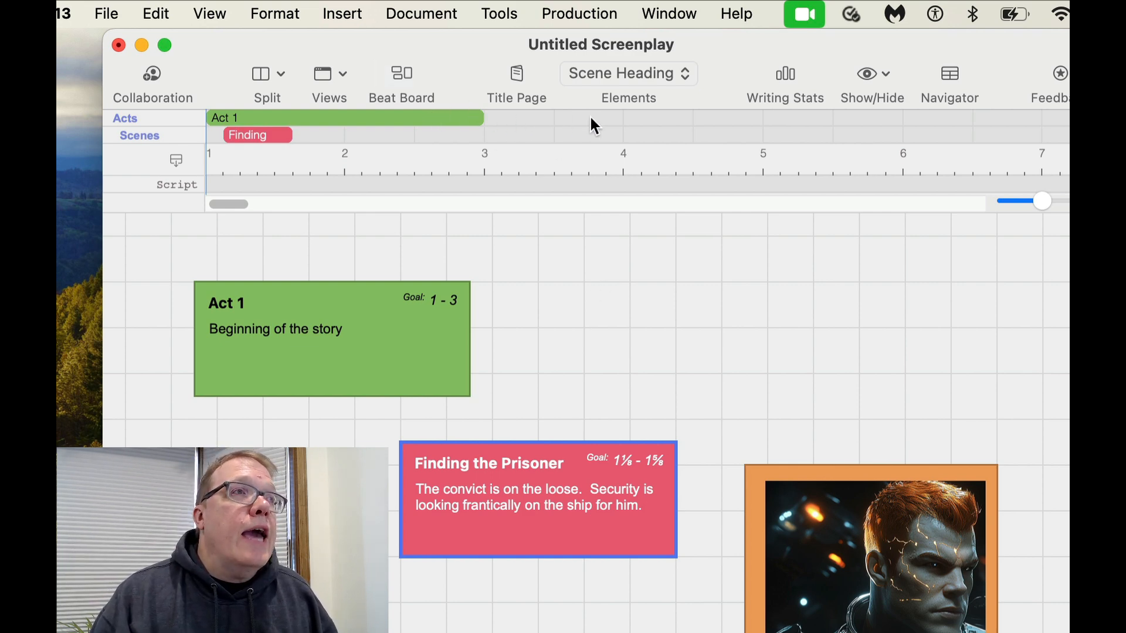
Step: Create a new beat titled Act 2 with body 'Middle of the story'
right_click(628, 258)
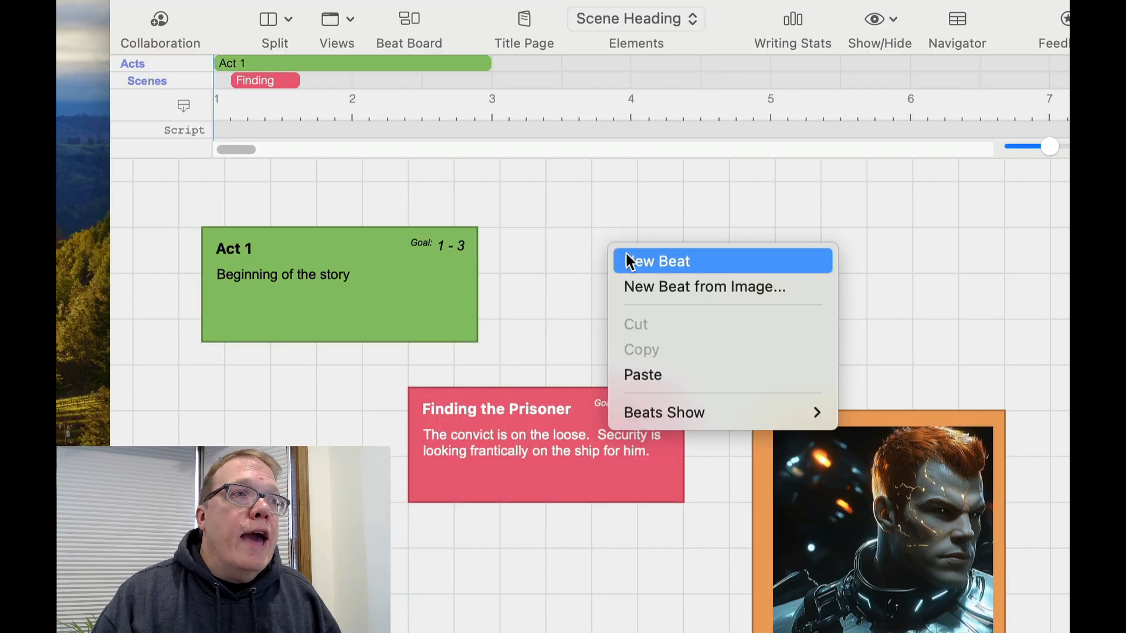
click(657, 261)
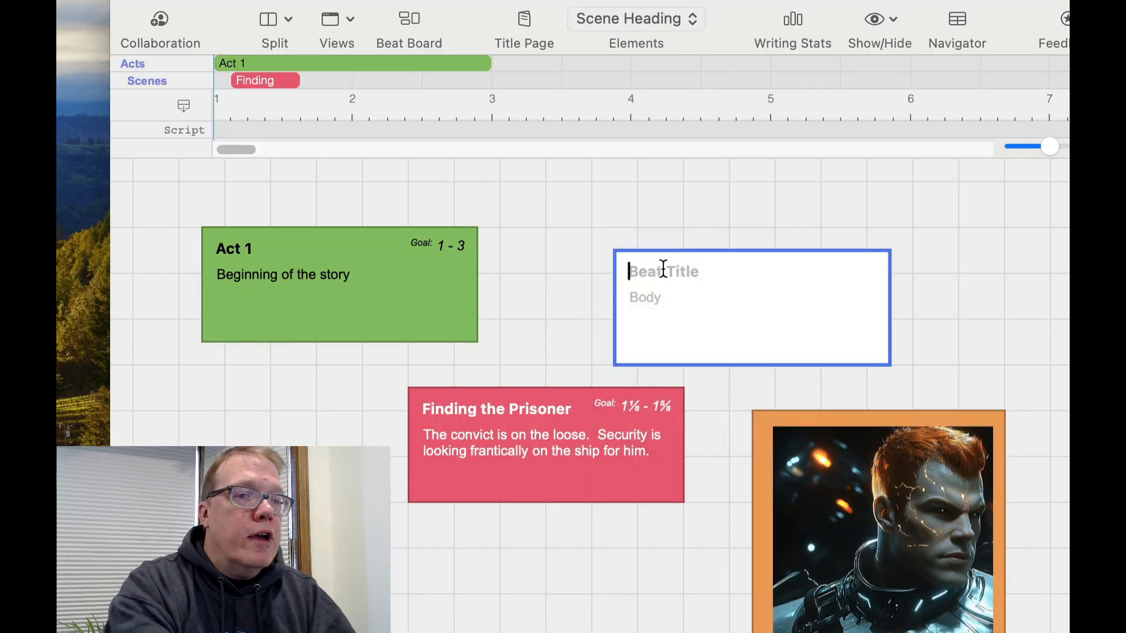
text(Act 2)
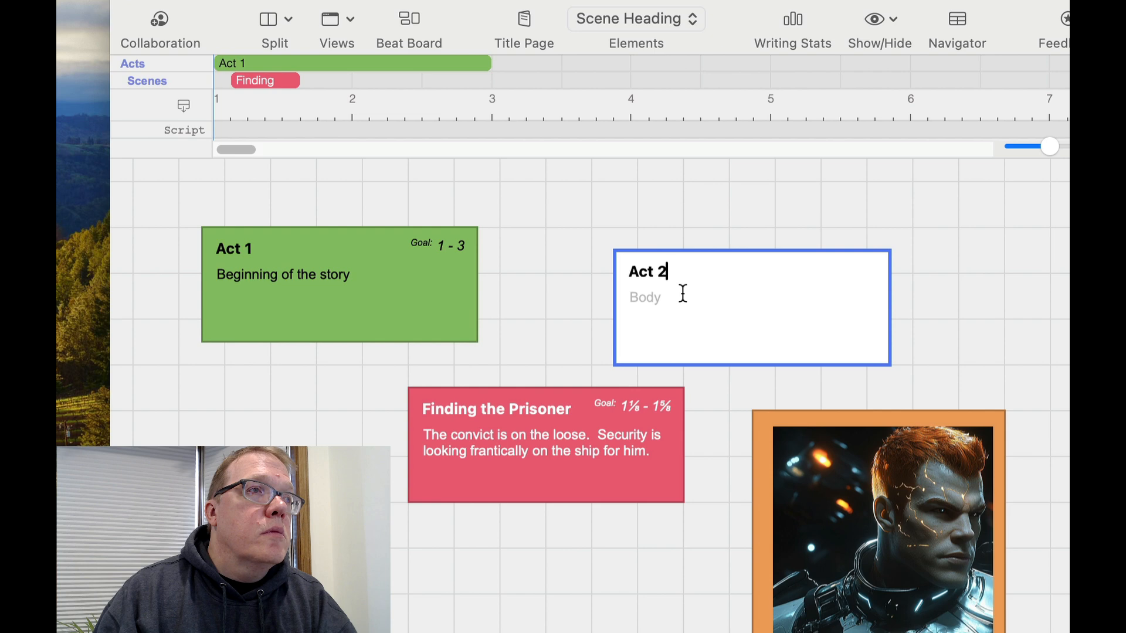
text(Middle of the story)
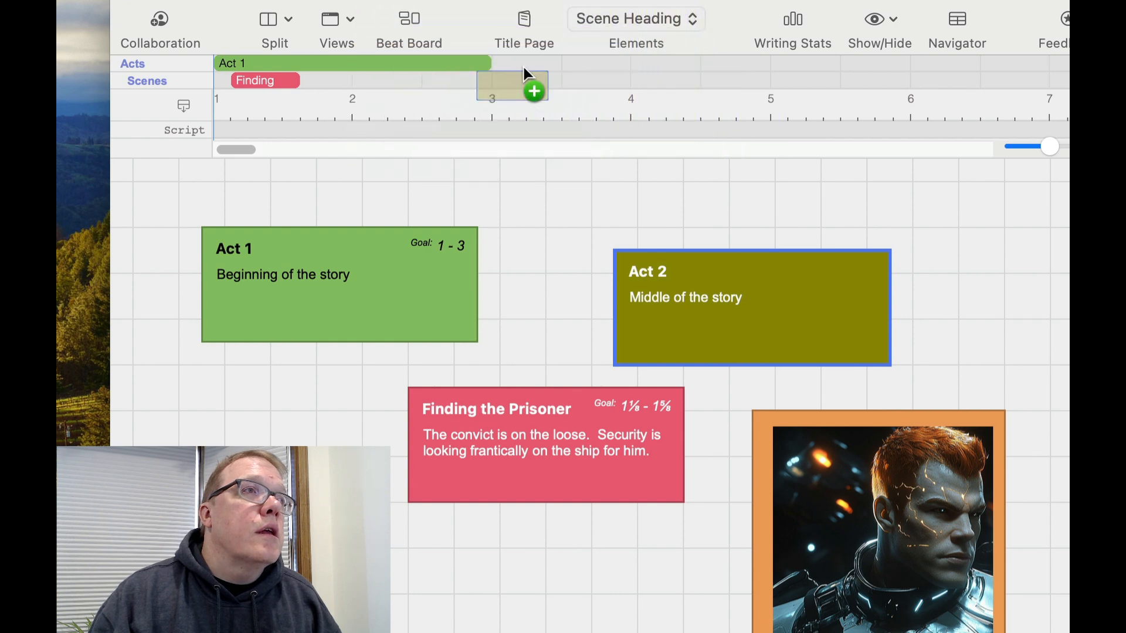
Step: Add Act 2 to the Acts lane after Act 1 and extend it to page 7
click(534, 91)
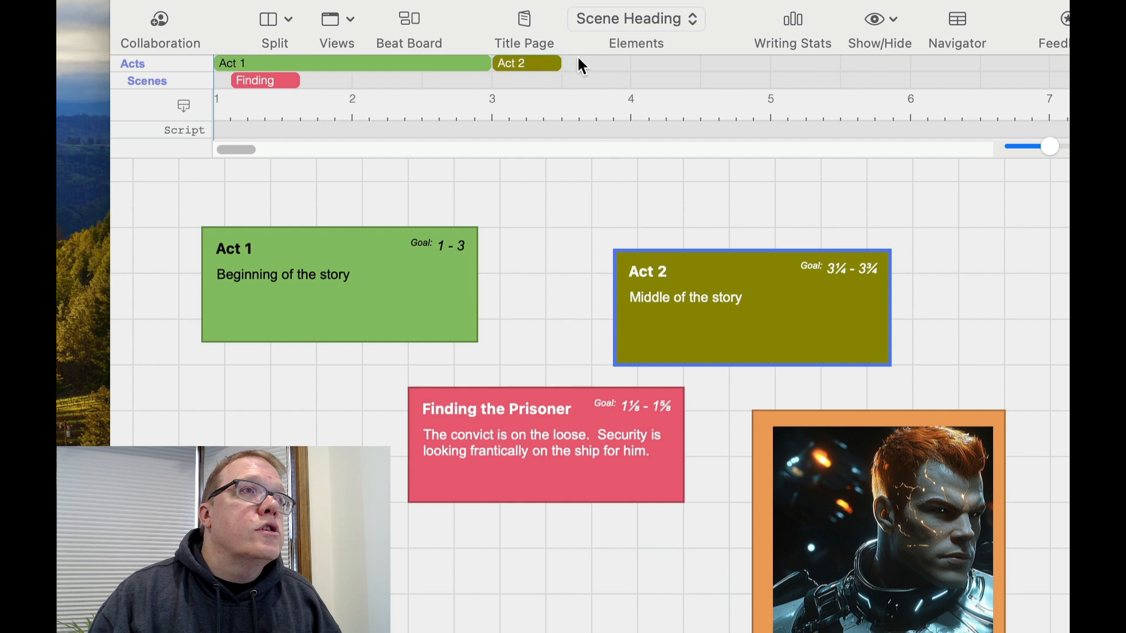
drag(560, 64, 805, 63)
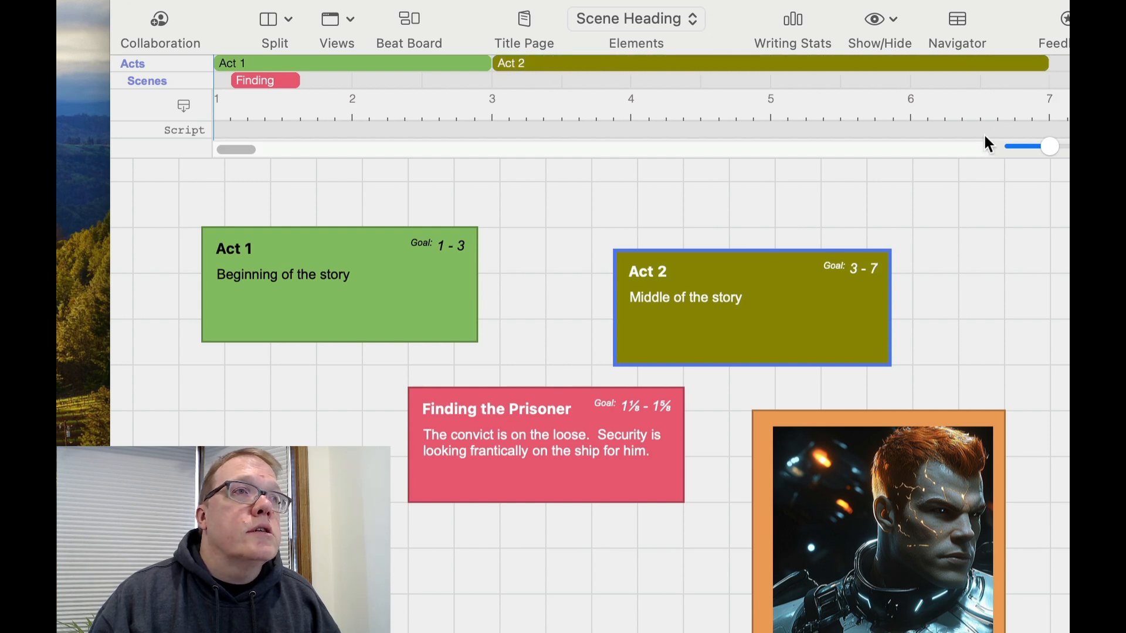
double_click(645, 271)
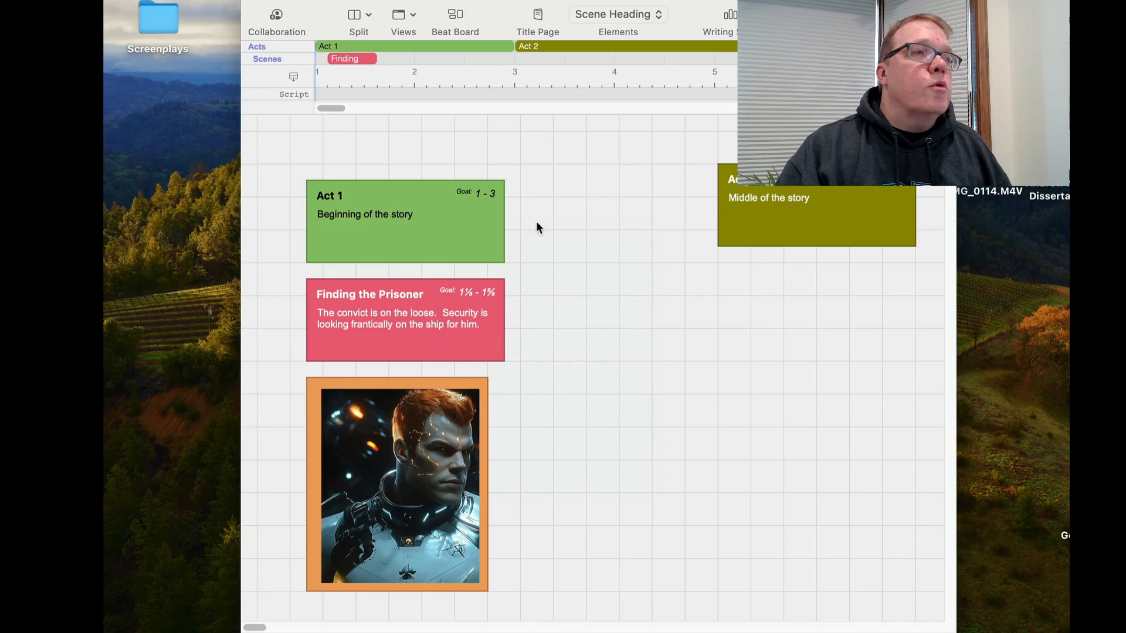
mouse_move(531, 403)
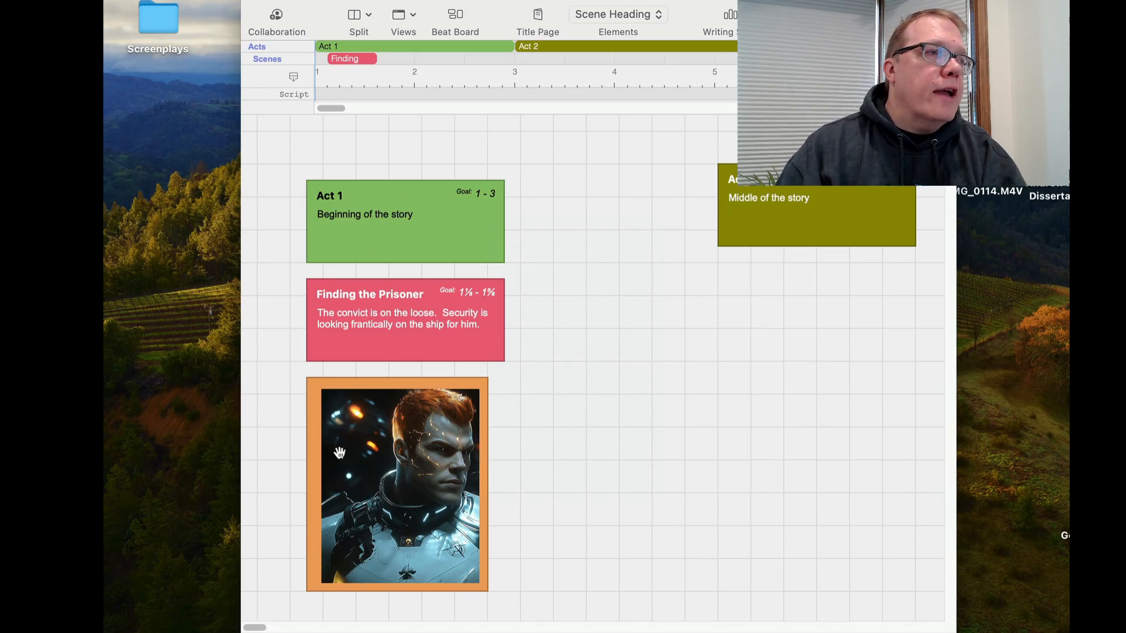
mouse_move(292, 169)
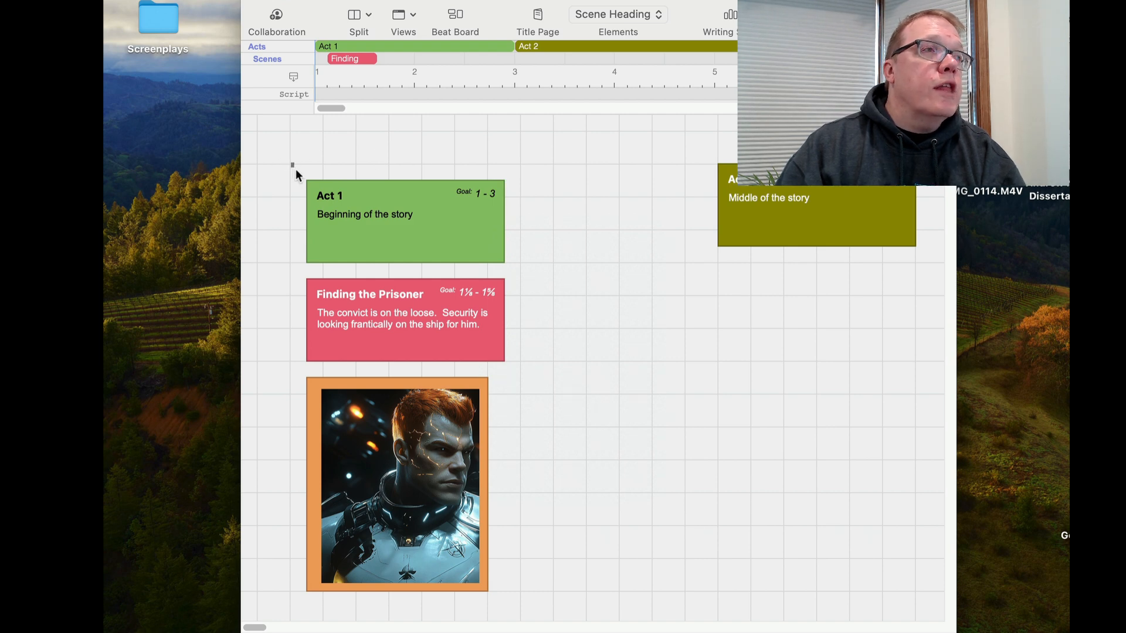
Step: Select Act 1, Finding the Prisoner and image beats, stack as a column, then align as a row
drag(292, 165, 543, 592)
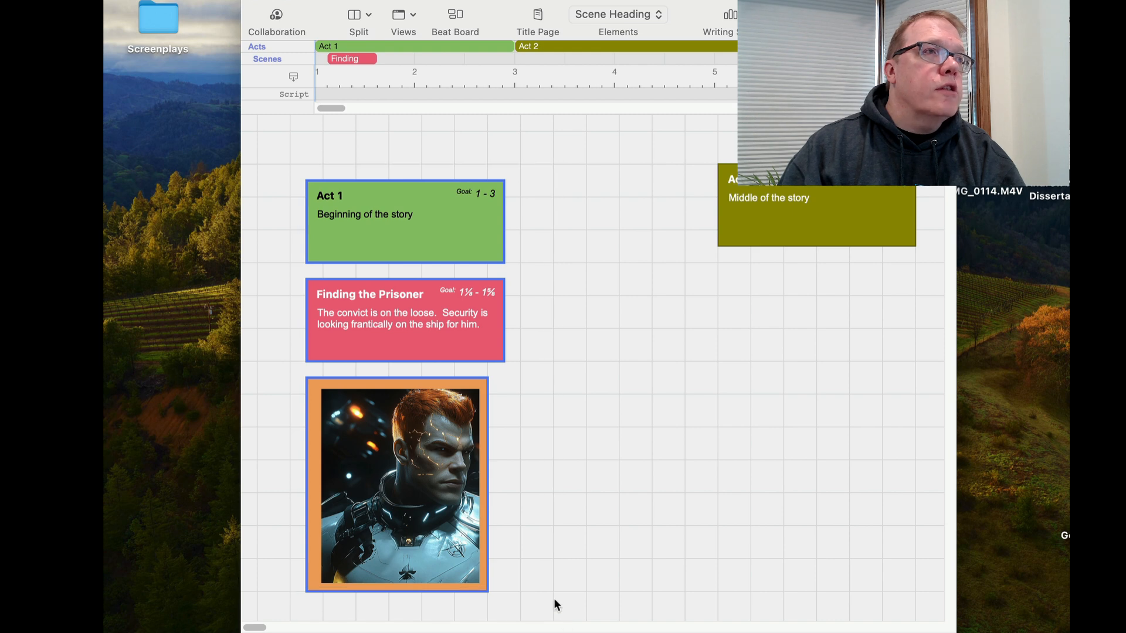
mouse_move(496, 231)
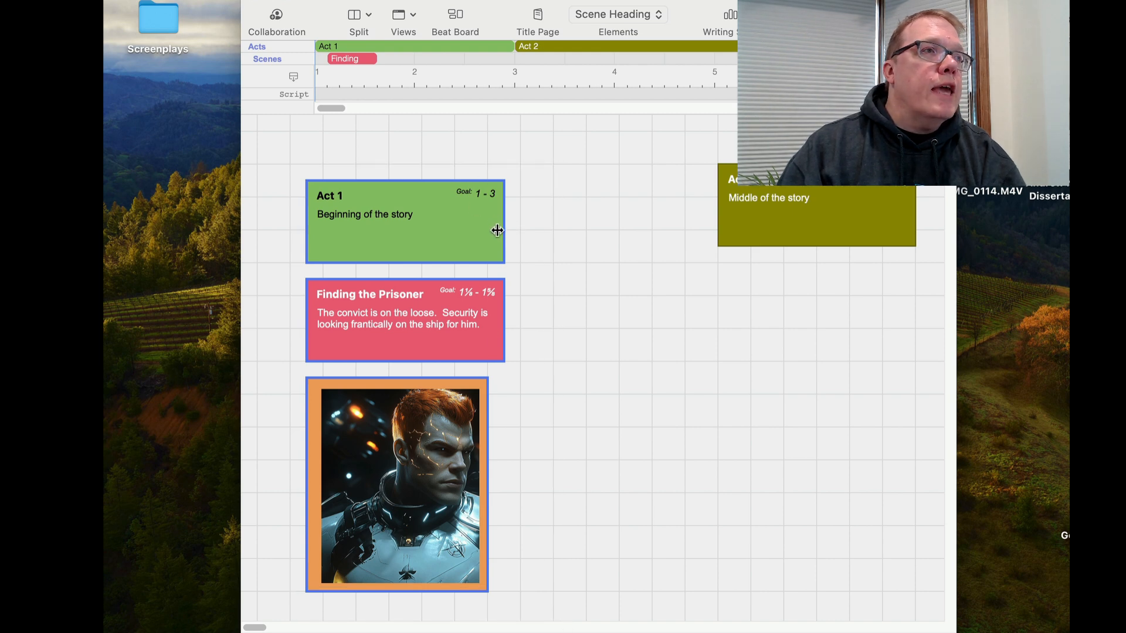
right_click(491, 248)
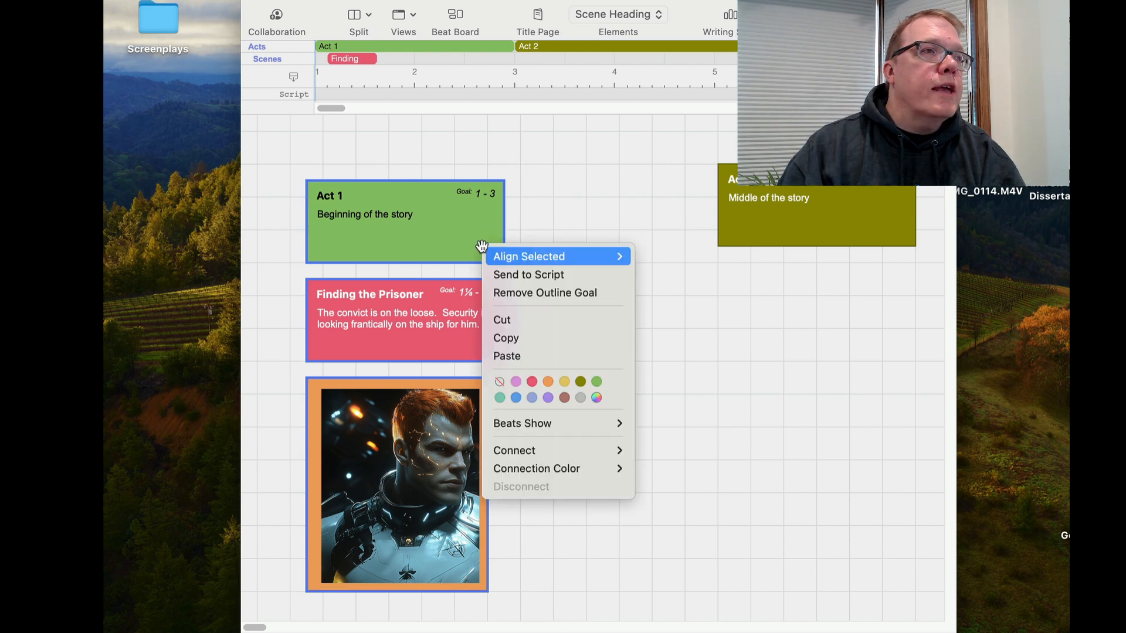
click(514, 244)
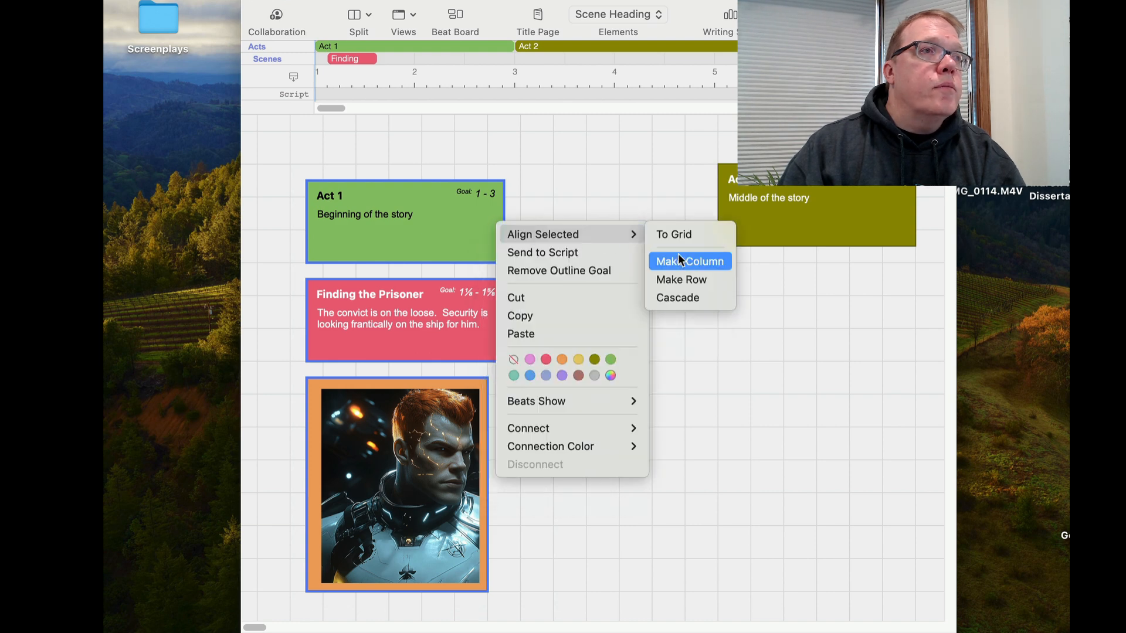
click(688, 261)
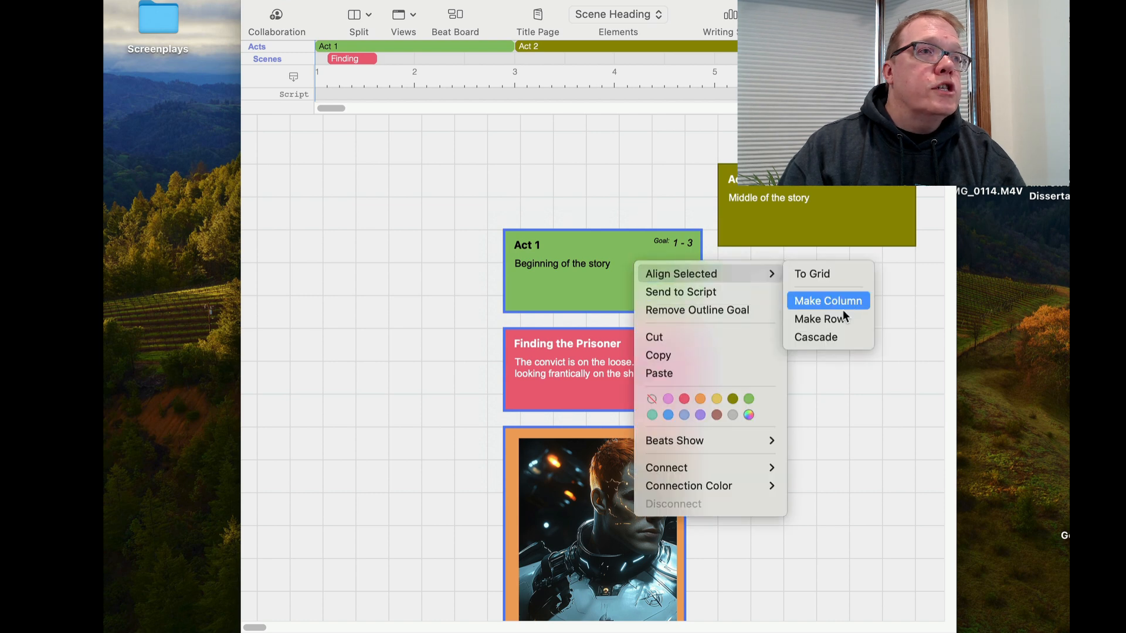
click(819, 318)
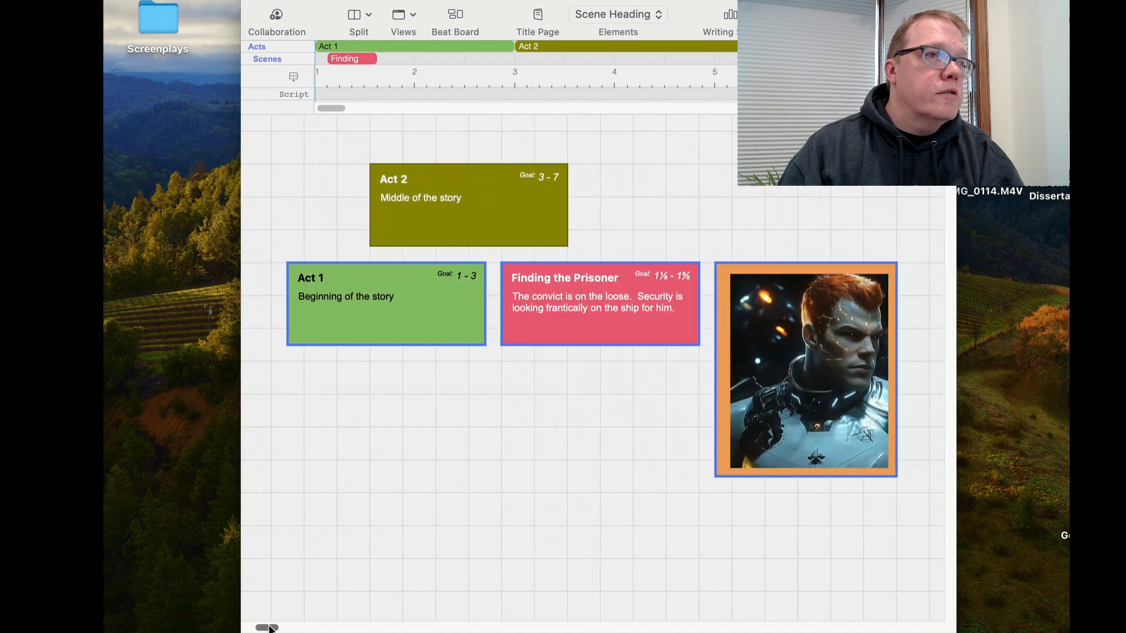
mouse_move(472, 465)
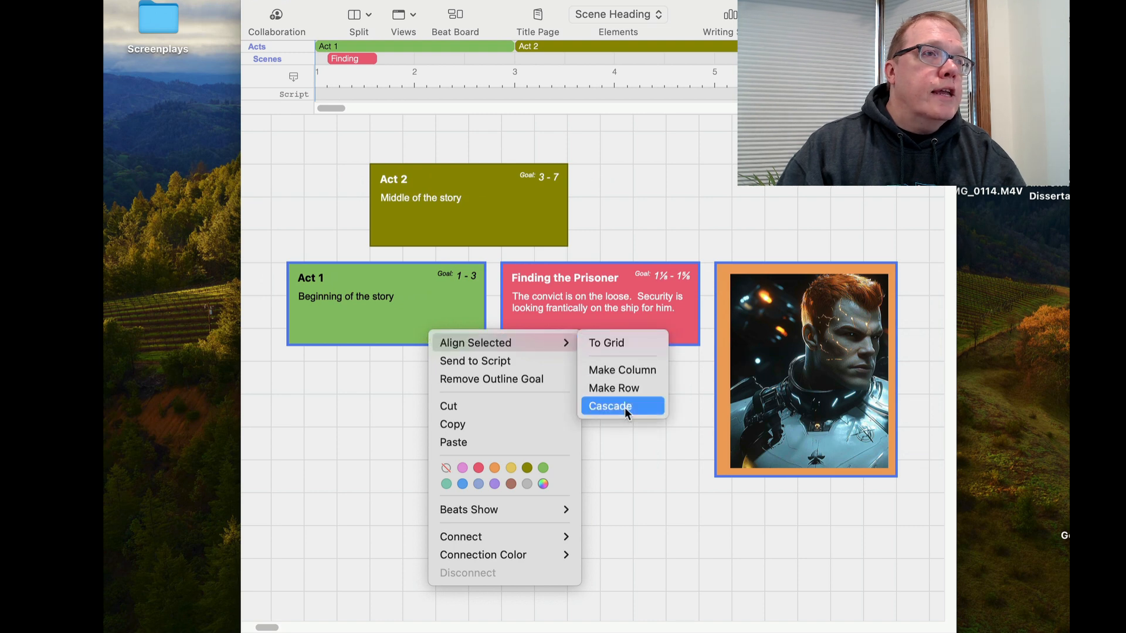
Step: Cascade the Act 1, Finding the Prisoner and image beats into an overlapping stack at the upper left
click(610, 406)
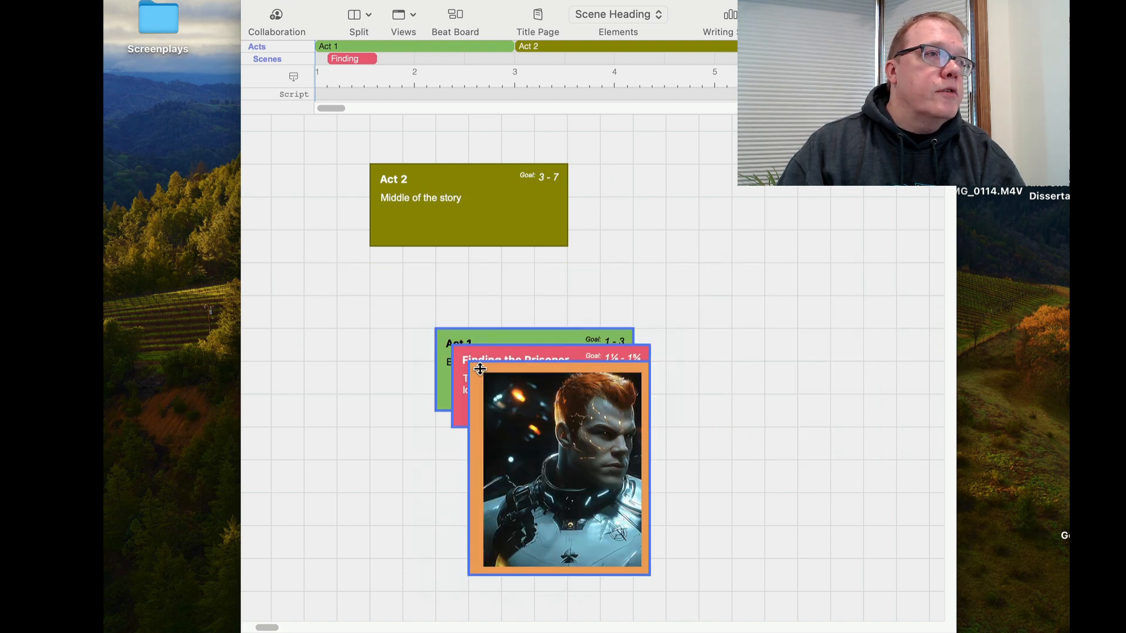
drag(558, 471, 420, 460)
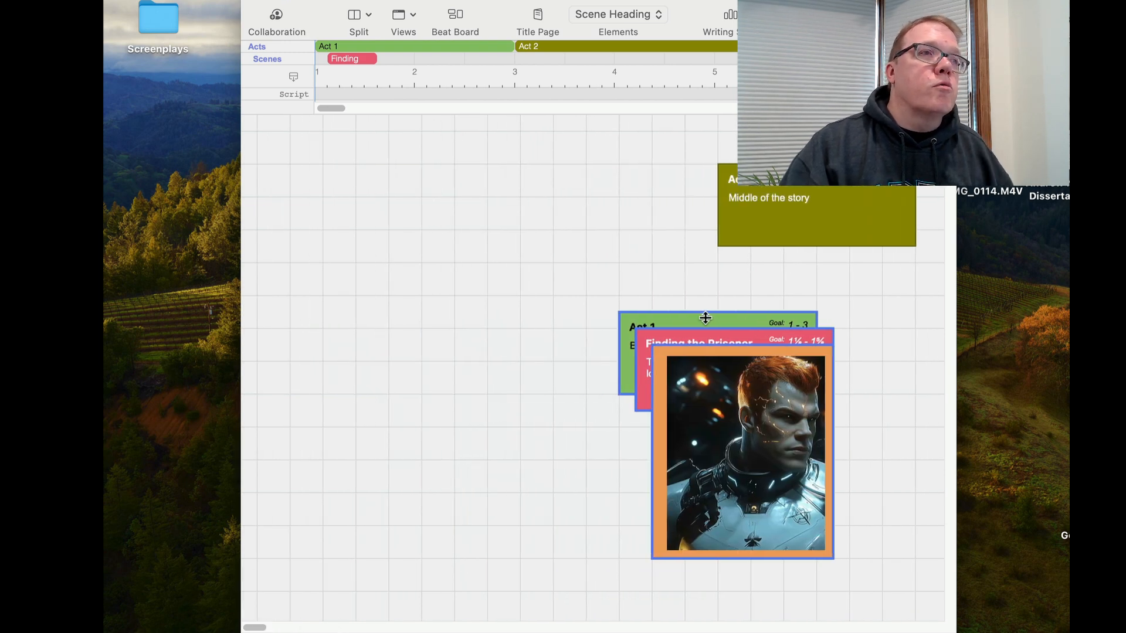
mouse_move(724, 301)
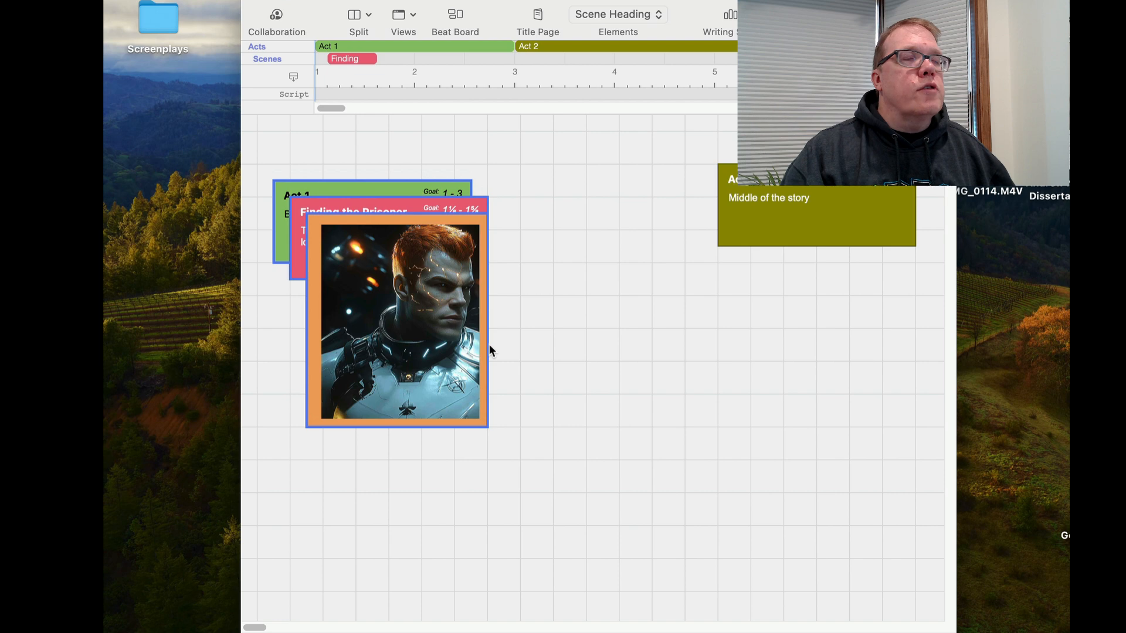
mouse_move(532, 275)
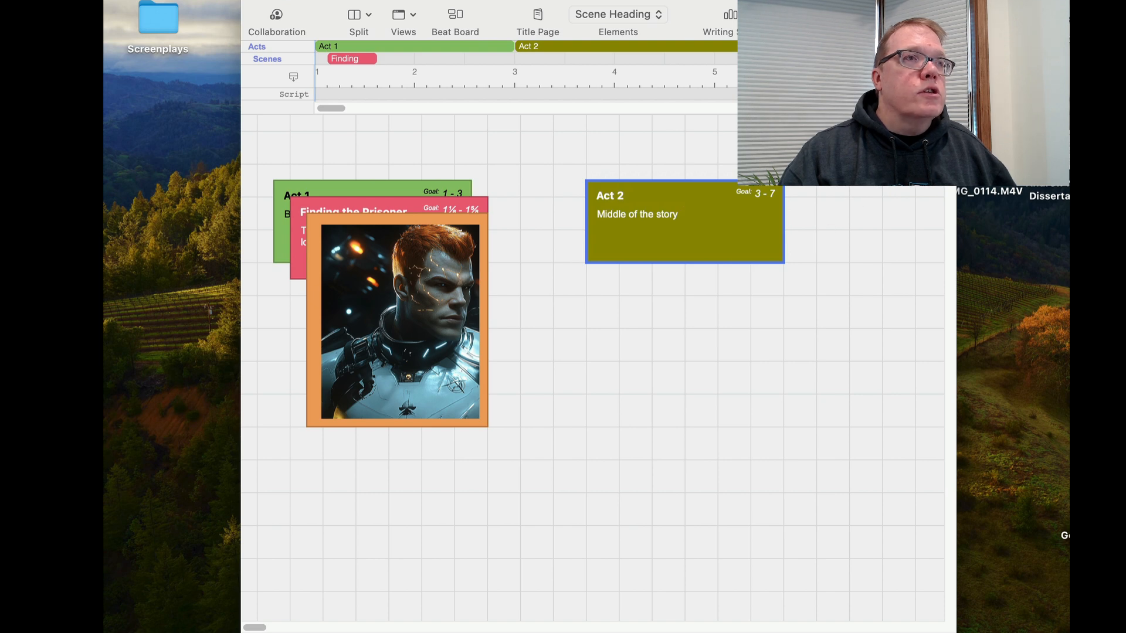
mouse_move(765, 324)
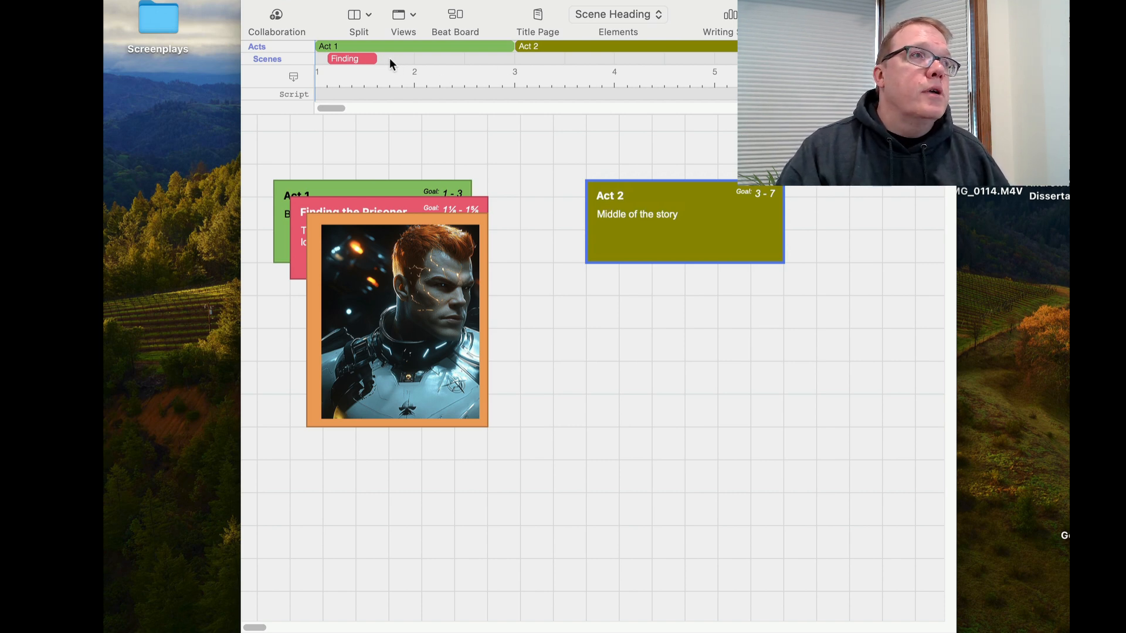
mouse_move(485, 92)
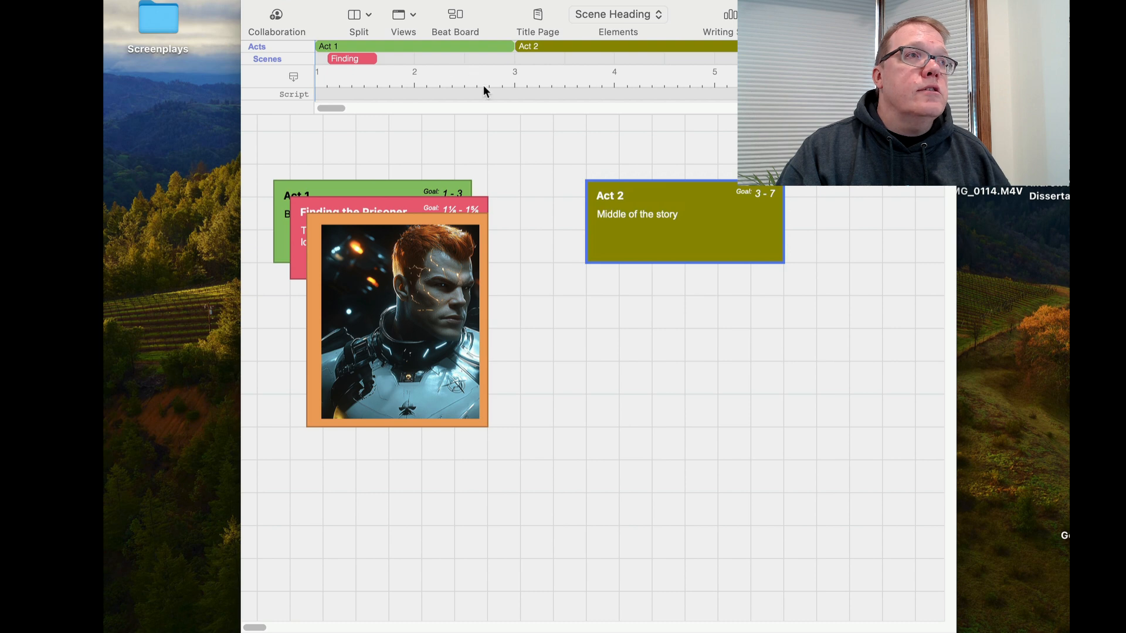